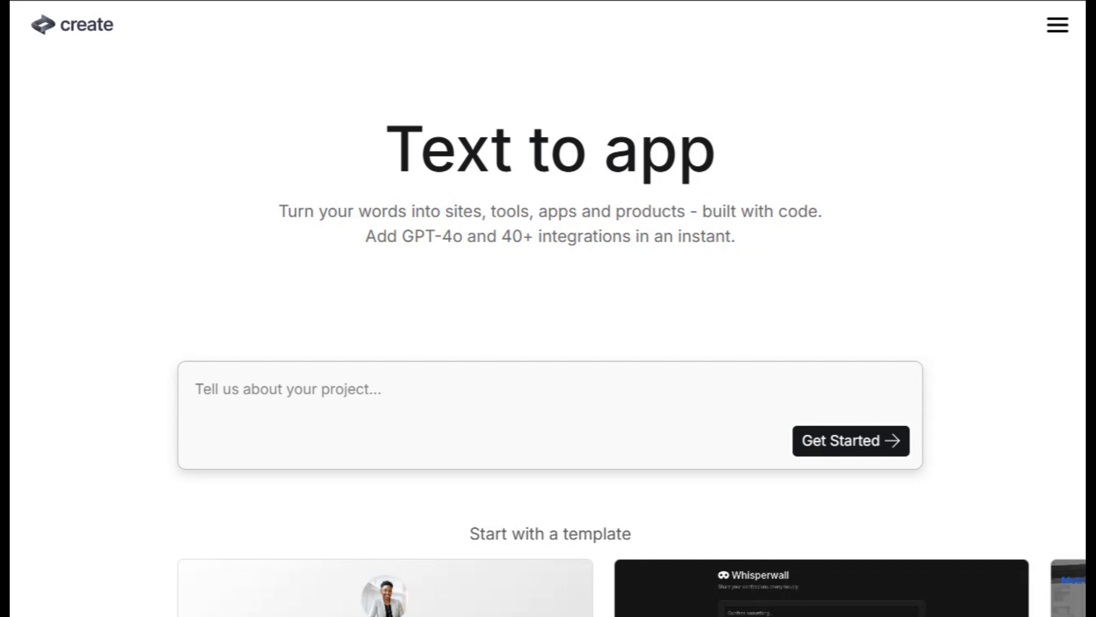
# - Leave the 'What are you working on?' prompt unsubmitted and scroll down to the 'Start with a template' row
pyautogui.write('What are yo')
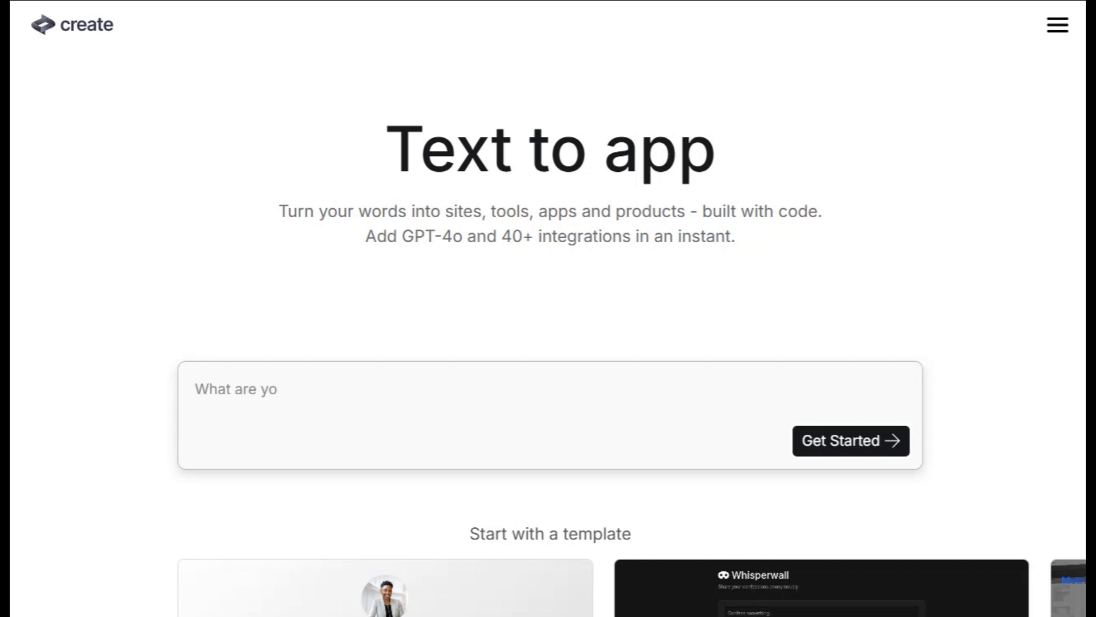
pyautogui.write('u working on?')
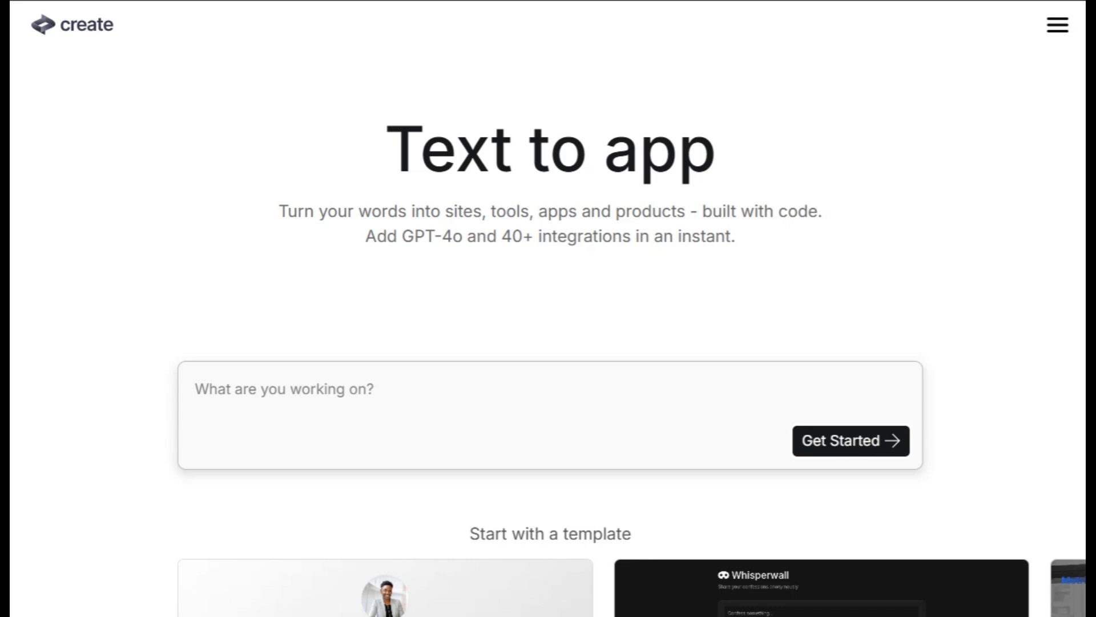
pyautogui.write('D')
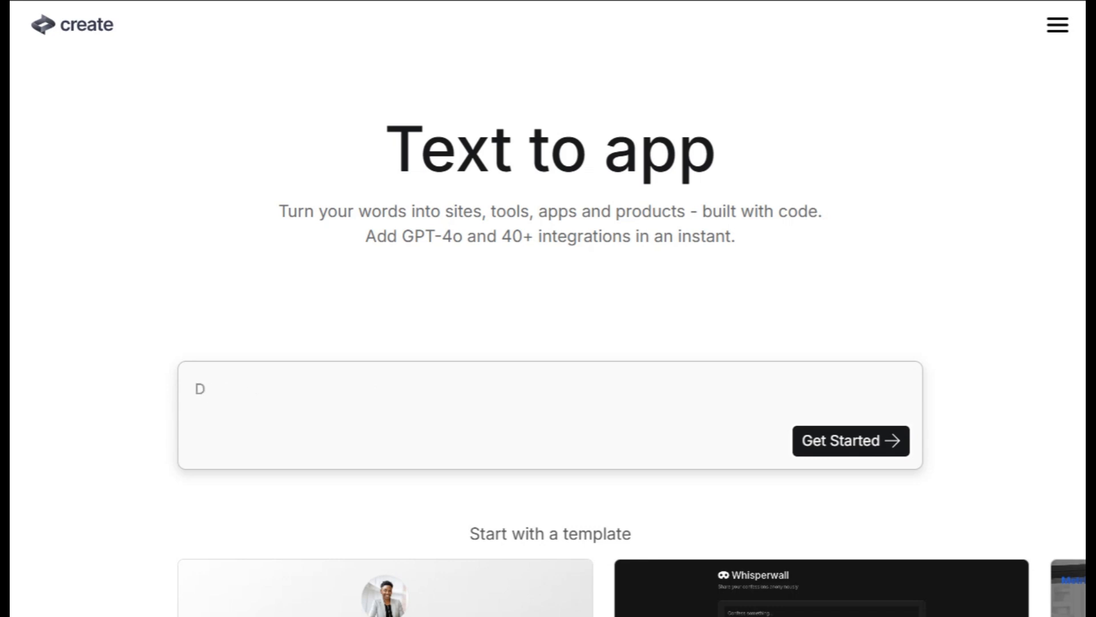
pyautogui.press('Backspace')
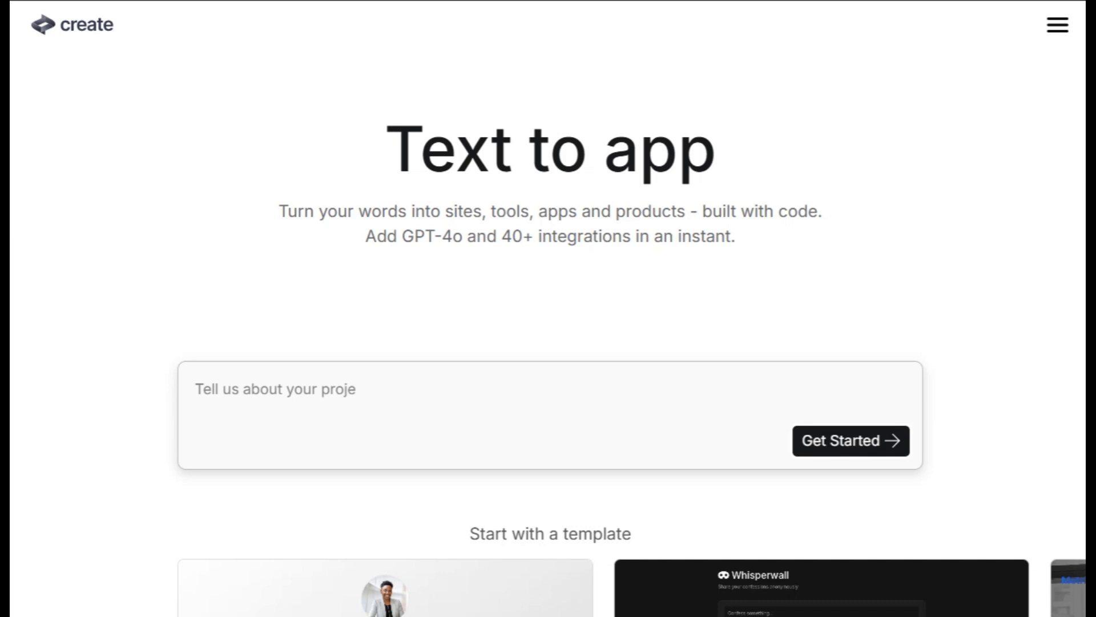
pyautogui.scroll(-3)
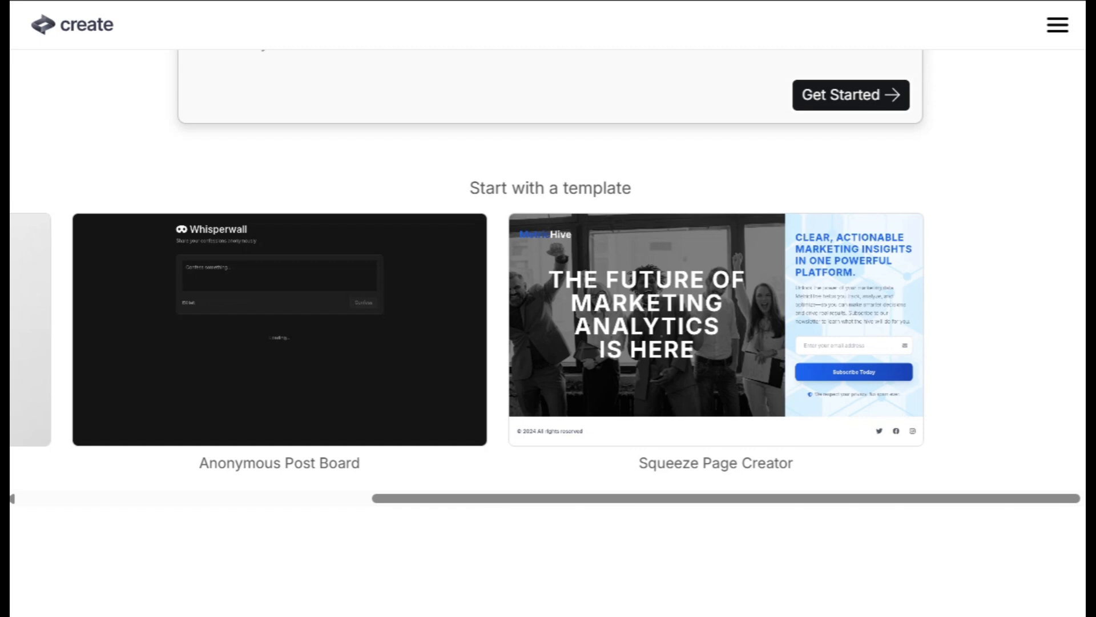
# - View the Onelink template, then browse the Anonymous Post Board template down to its Examples row
pyautogui.hscroll(3)
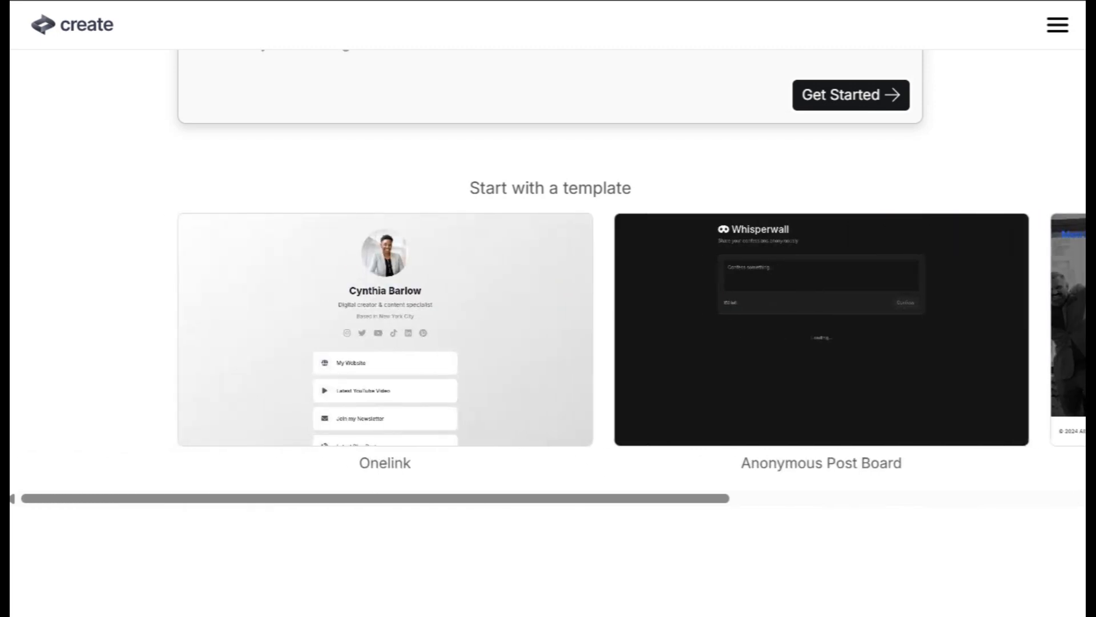
pyautogui.click(384, 327)
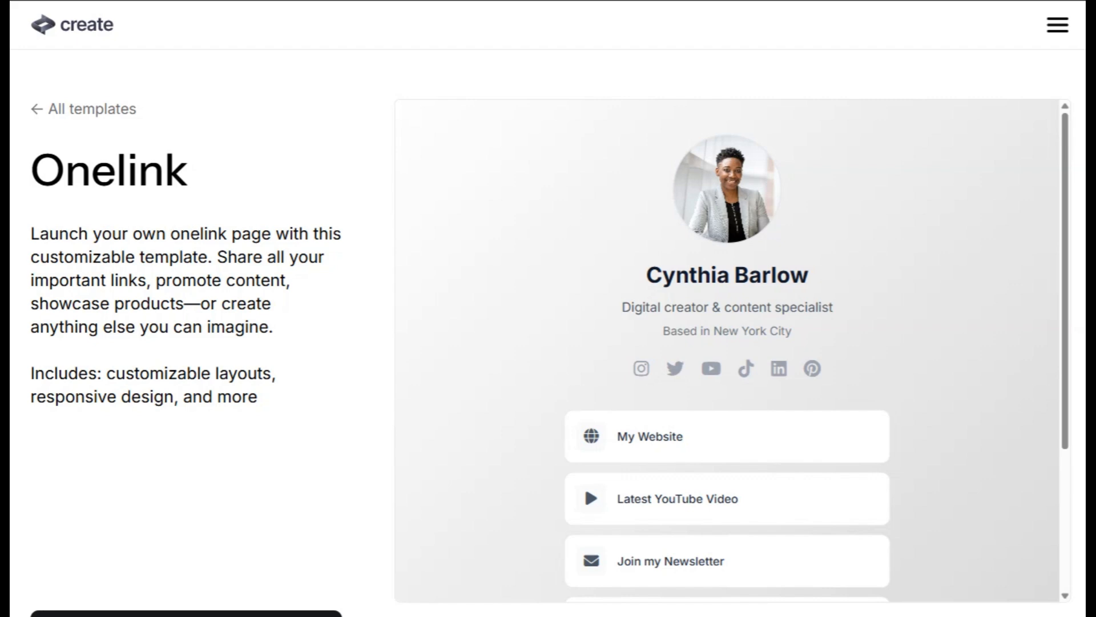
pyautogui.scroll(-3)
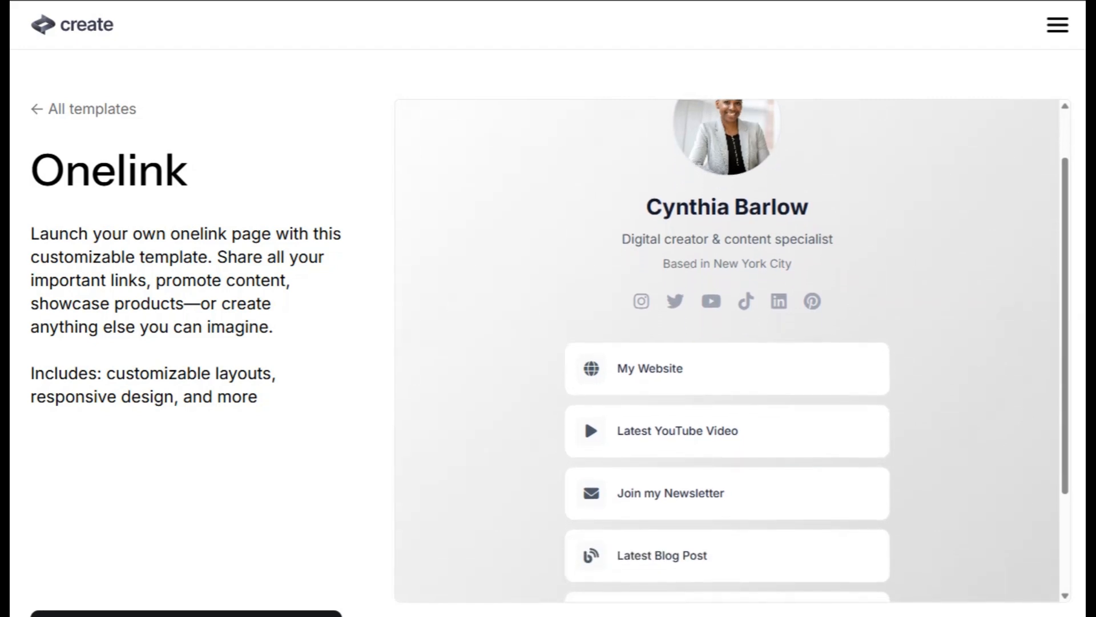
pyautogui.scroll(-3)
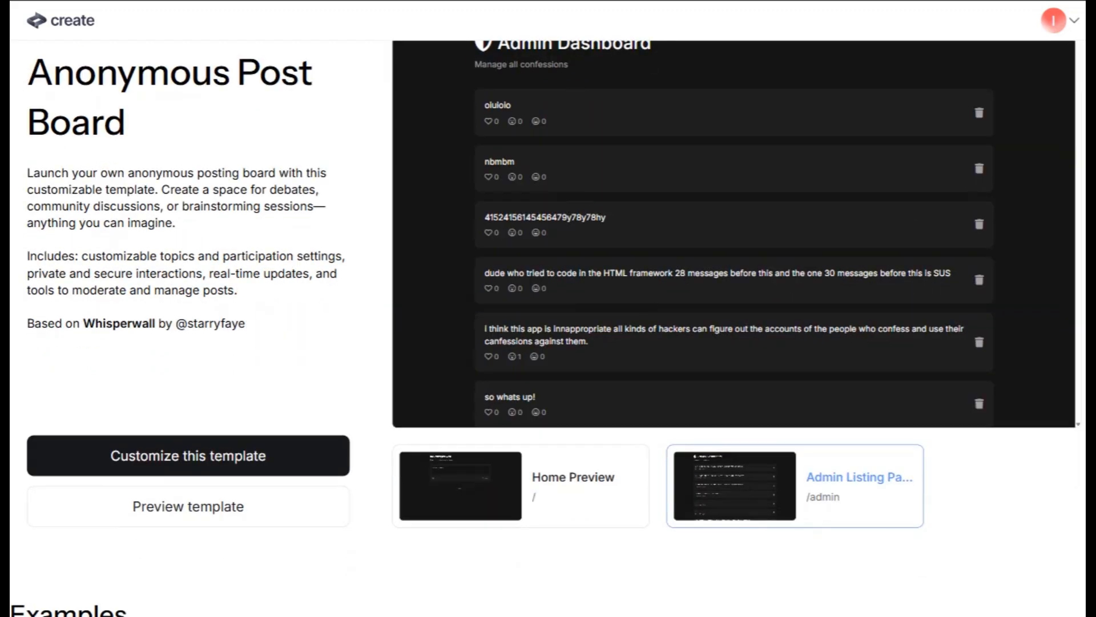
pyautogui.scroll(-3)
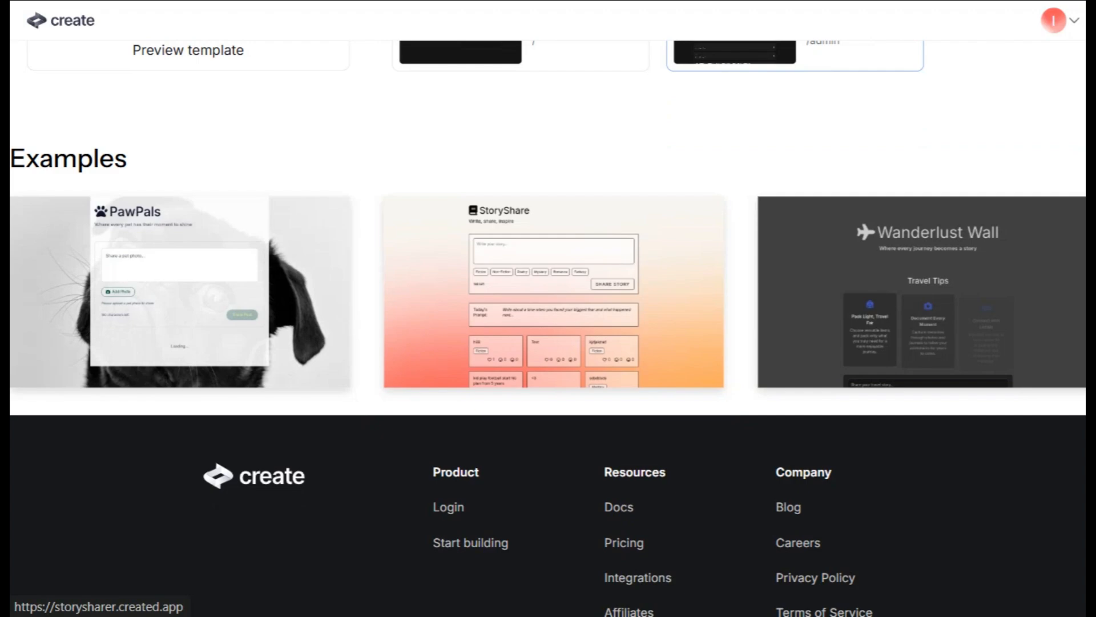
# - Browse the PawPals example's grid of pet-photo posts from top to bottom
pyautogui.click(180, 291)
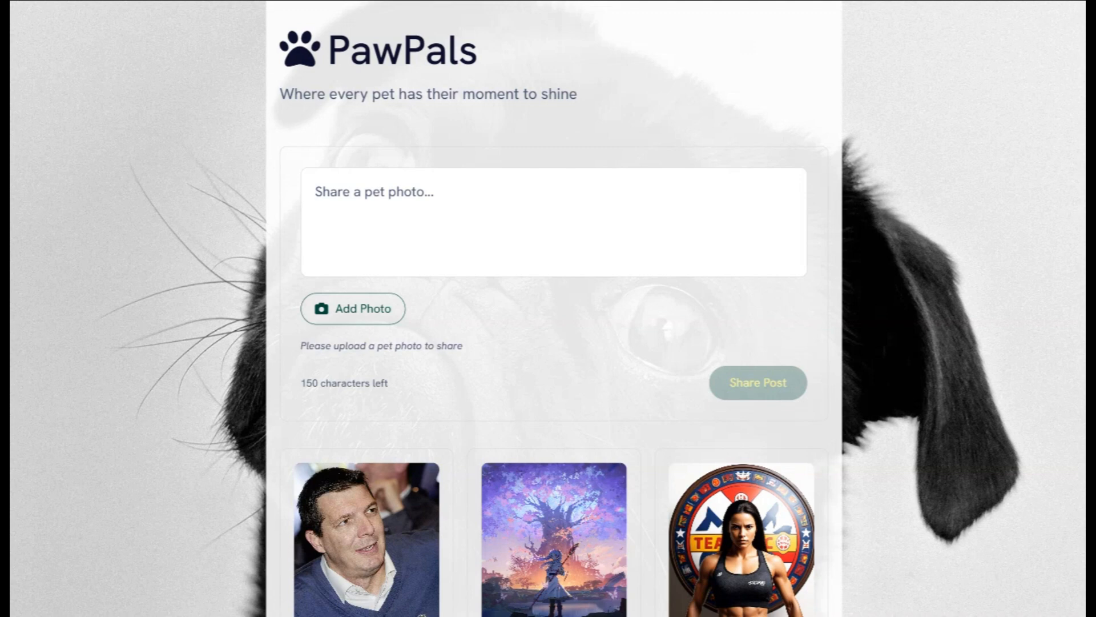
pyautogui.scroll(-3)
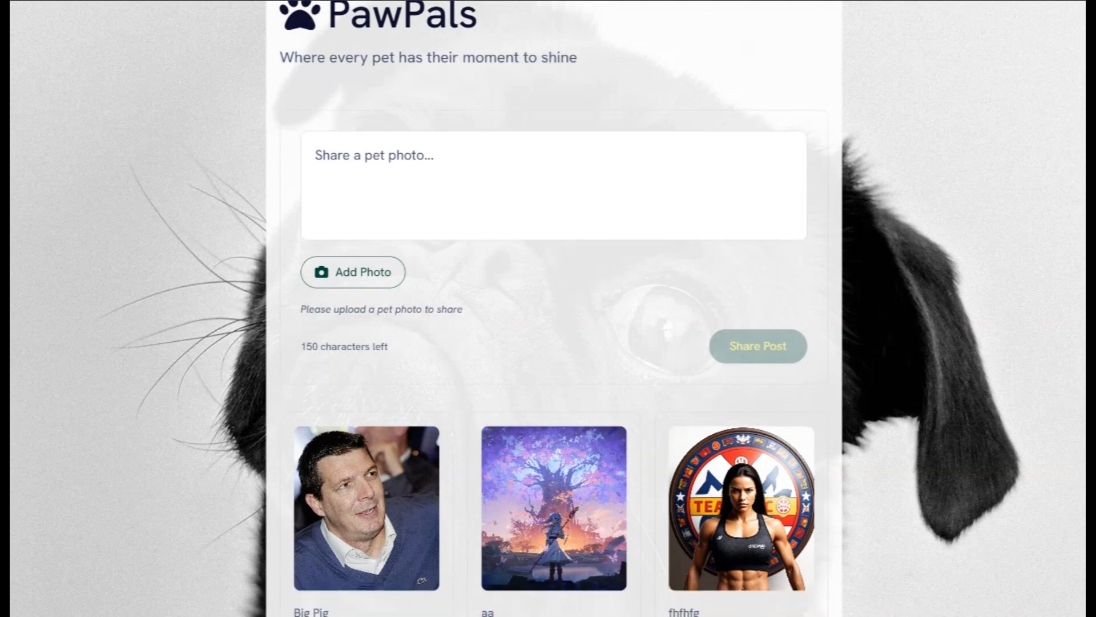
pyautogui.scroll(-3)
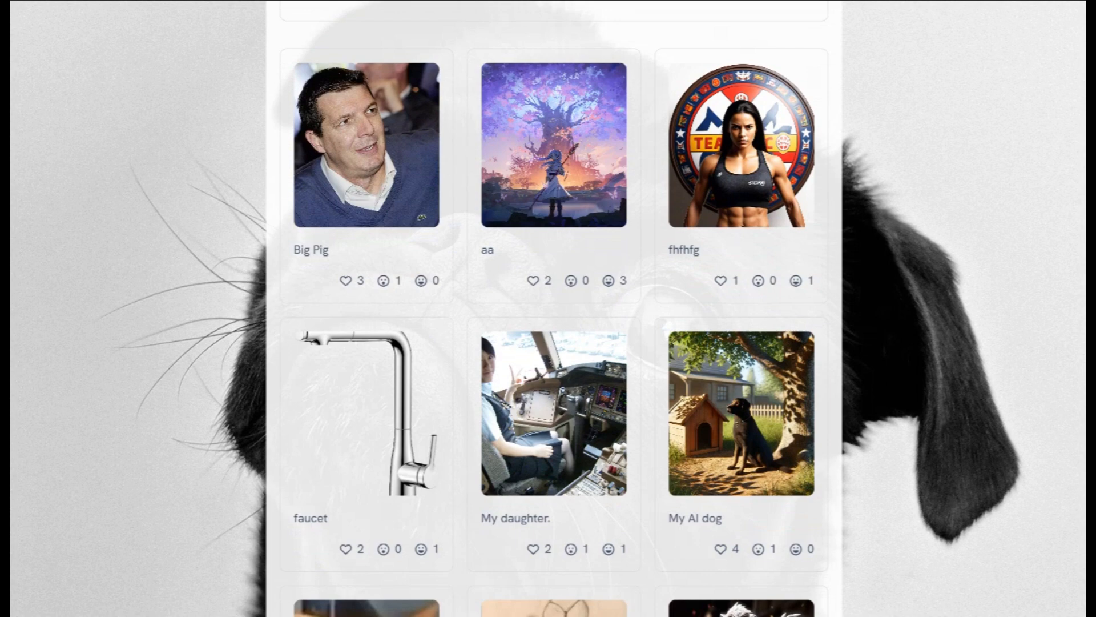
pyautogui.scroll(-3)
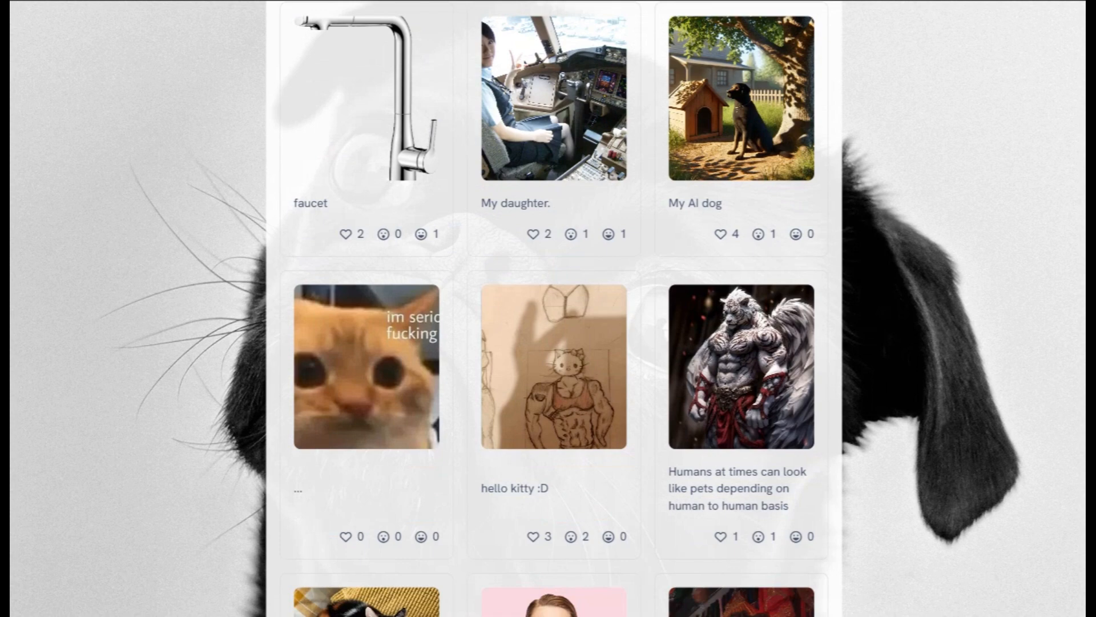
pyautogui.scroll(-3)
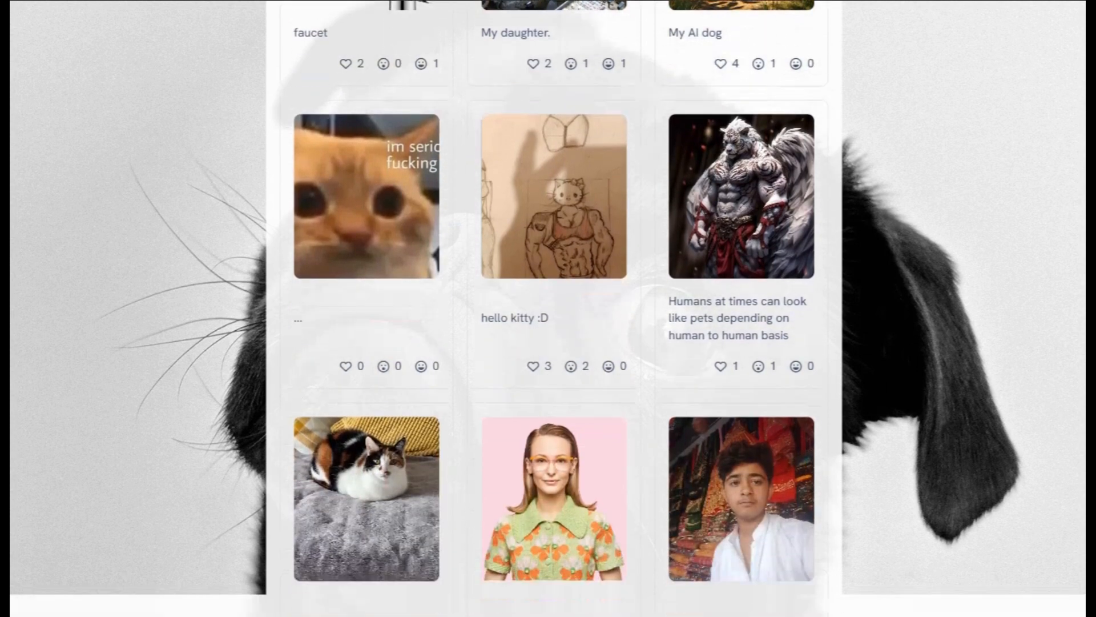
pyautogui.scroll(-3)
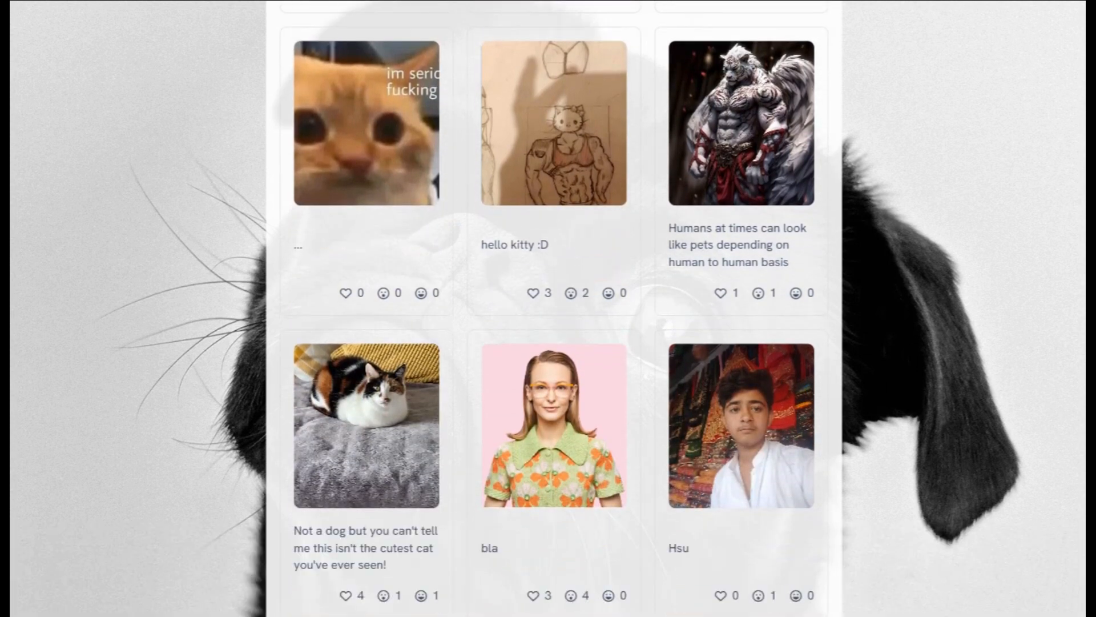
pyautogui.scroll(-3)
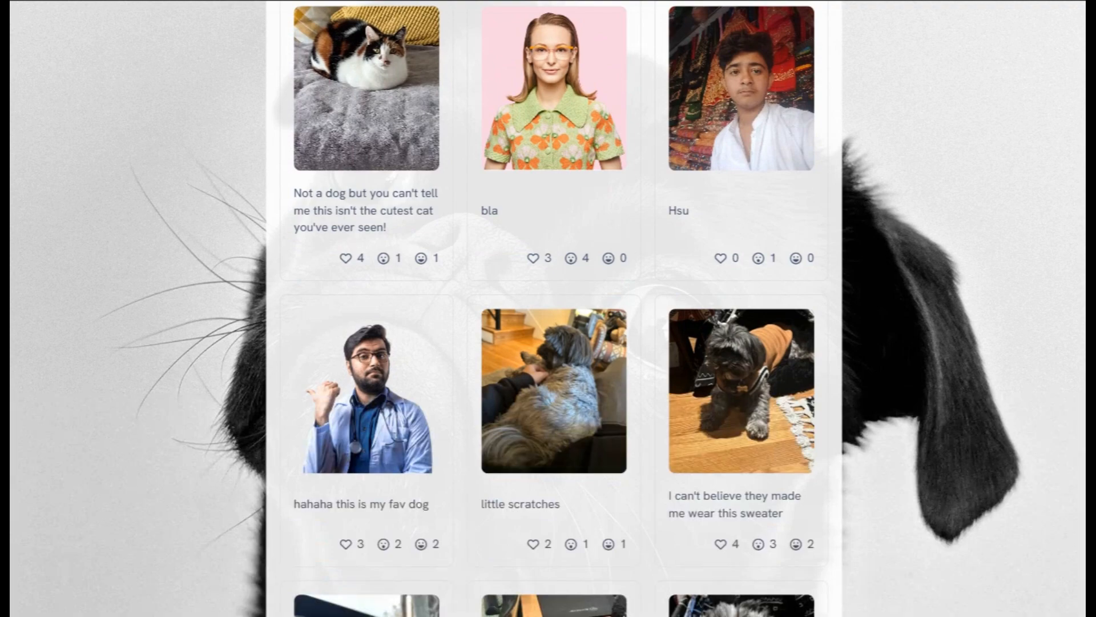
pyautogui.scroll(-3)
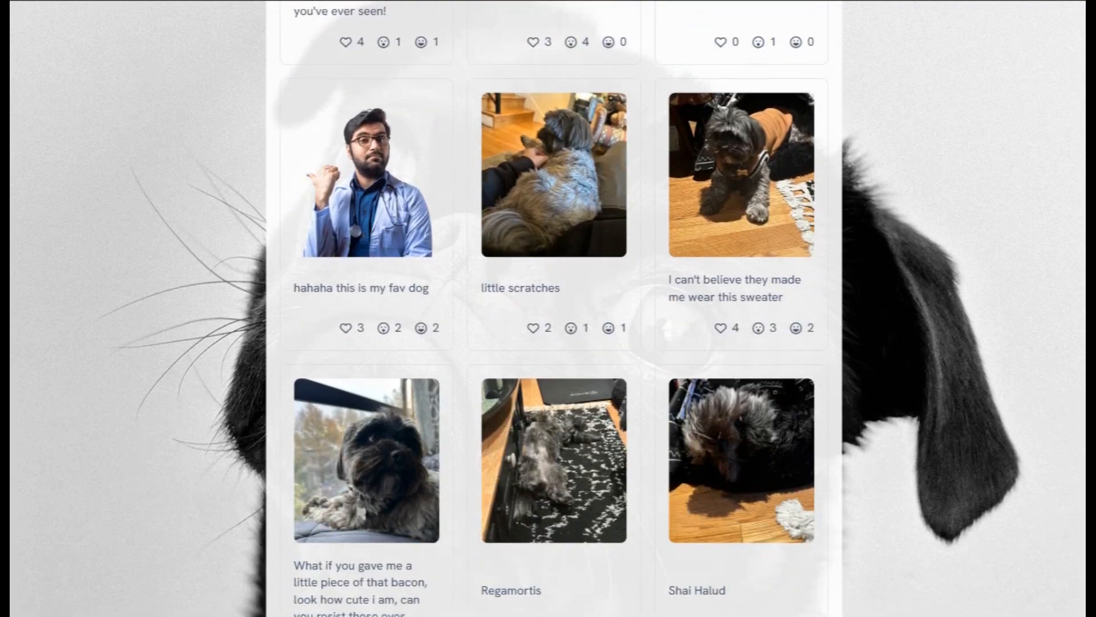
pyautogui.scroll(-3)
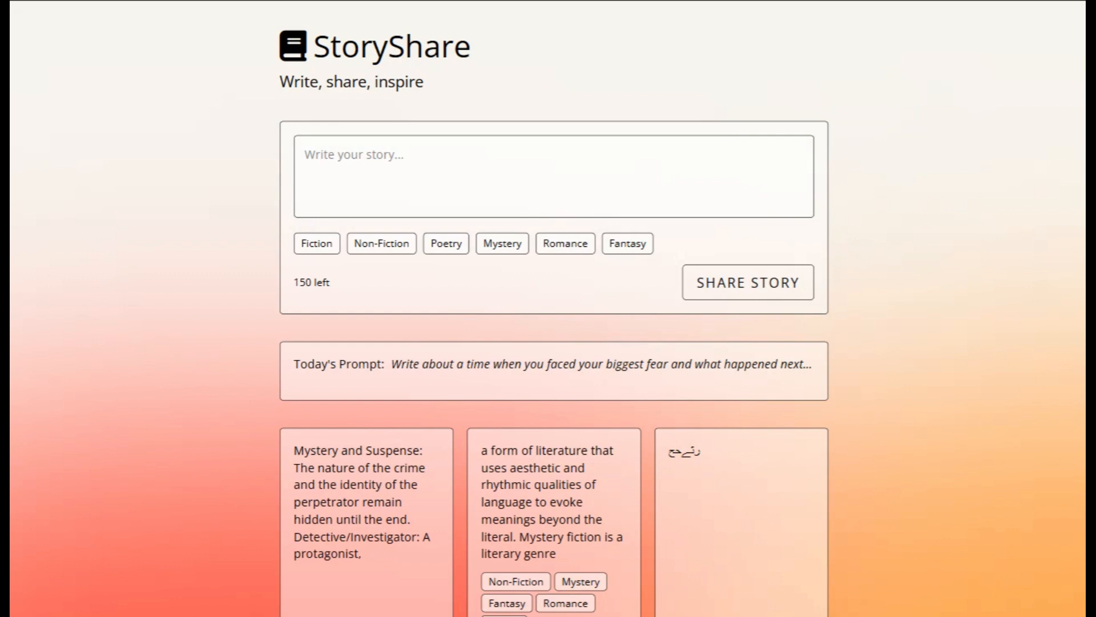
# - Scroll through the StoryShare feed of tagged story cards to the end
pyautogui.scroll(-3)
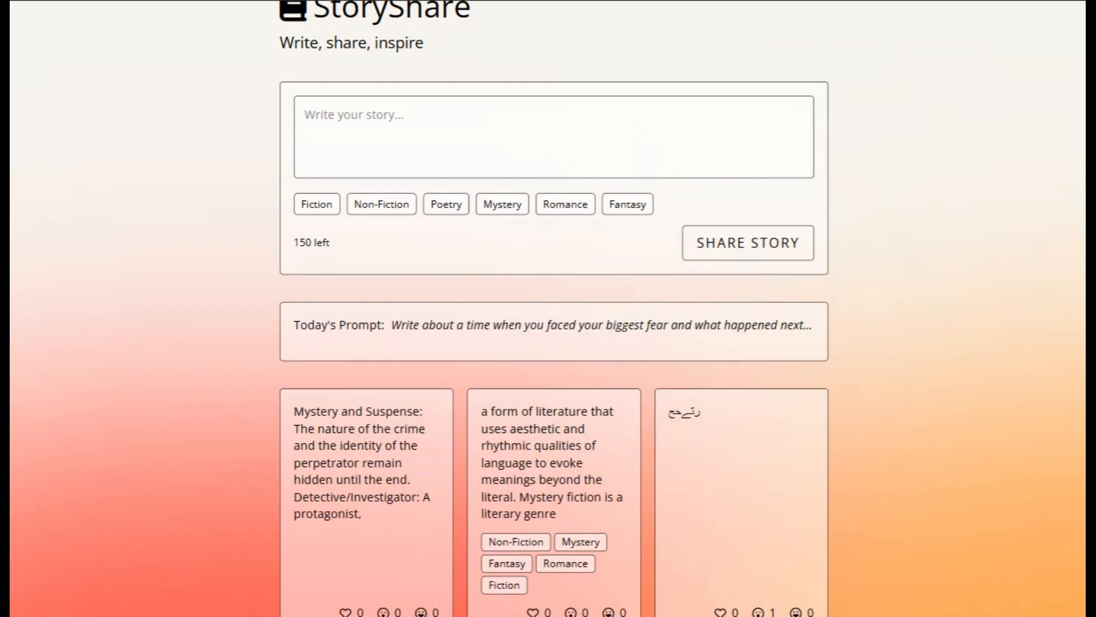
pyautogui.scroll(-3)
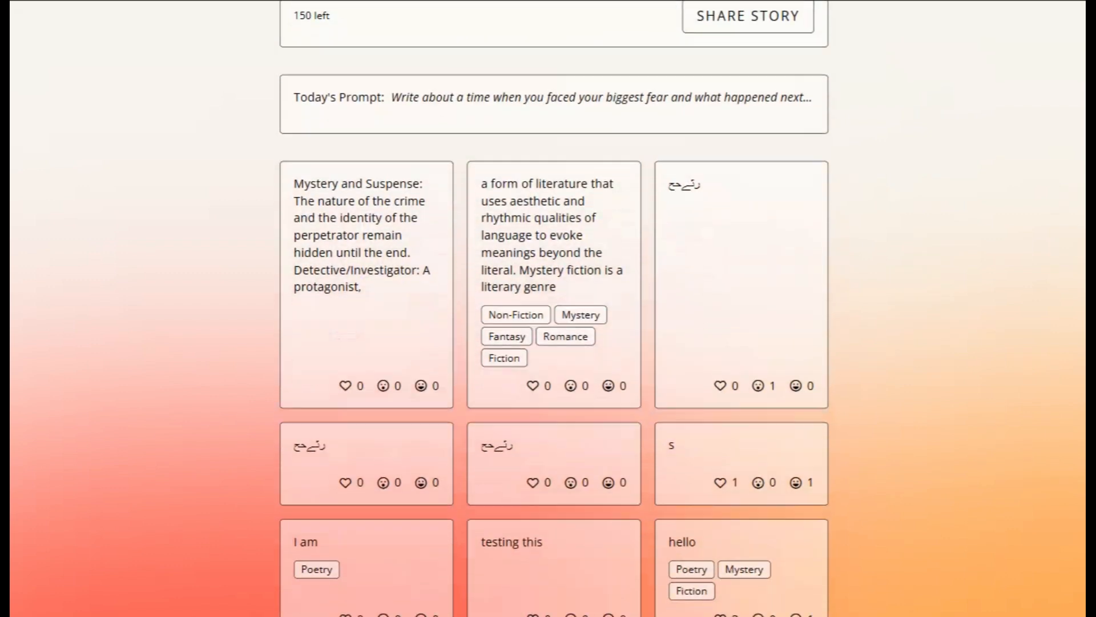
pyautogui.scroll(-3)
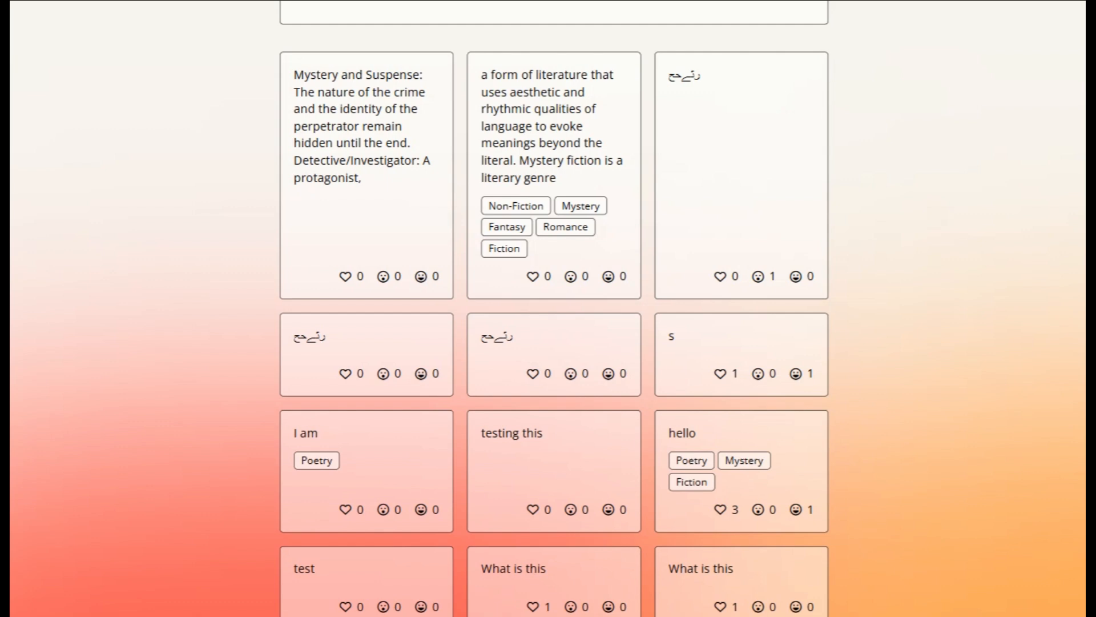
pyautogui.scroll(-3)
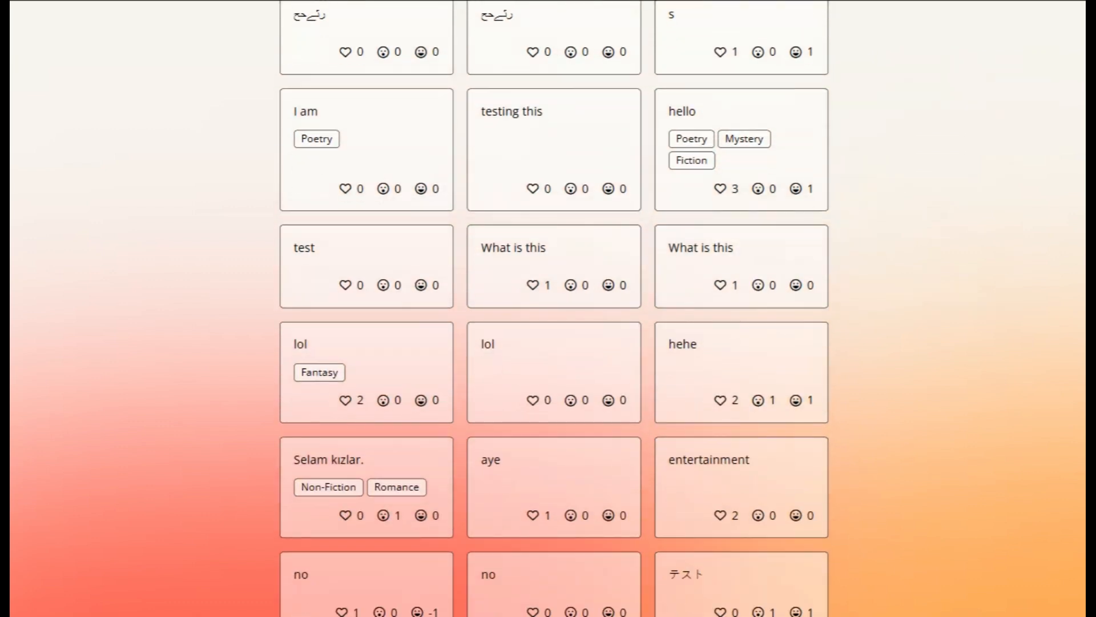
pyautogui.scroll(-3)
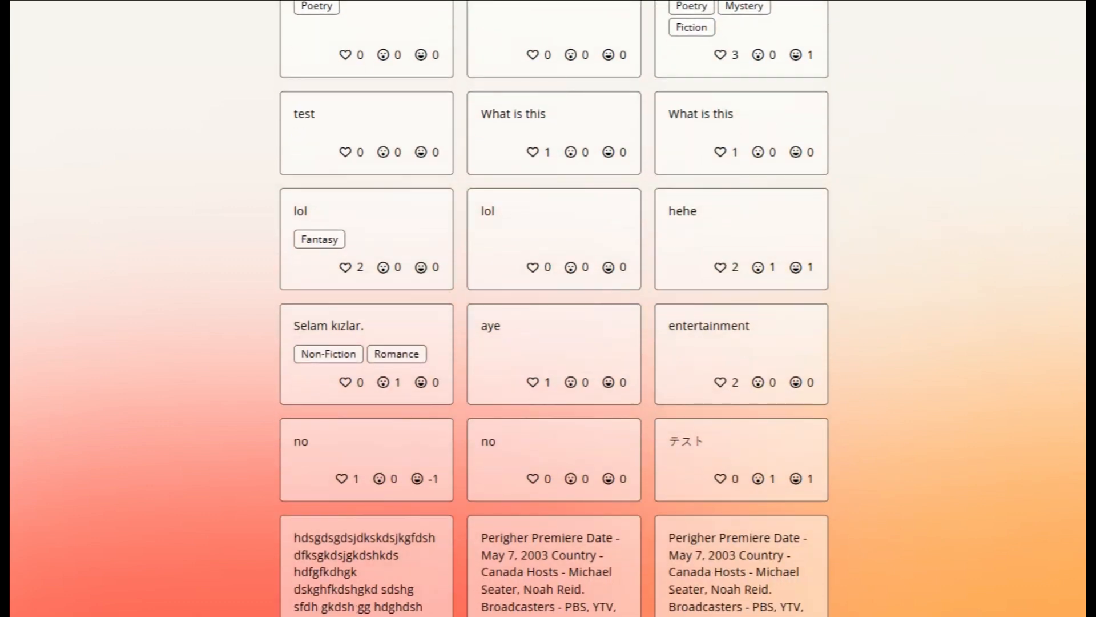
pyautogui.scroll(-3)
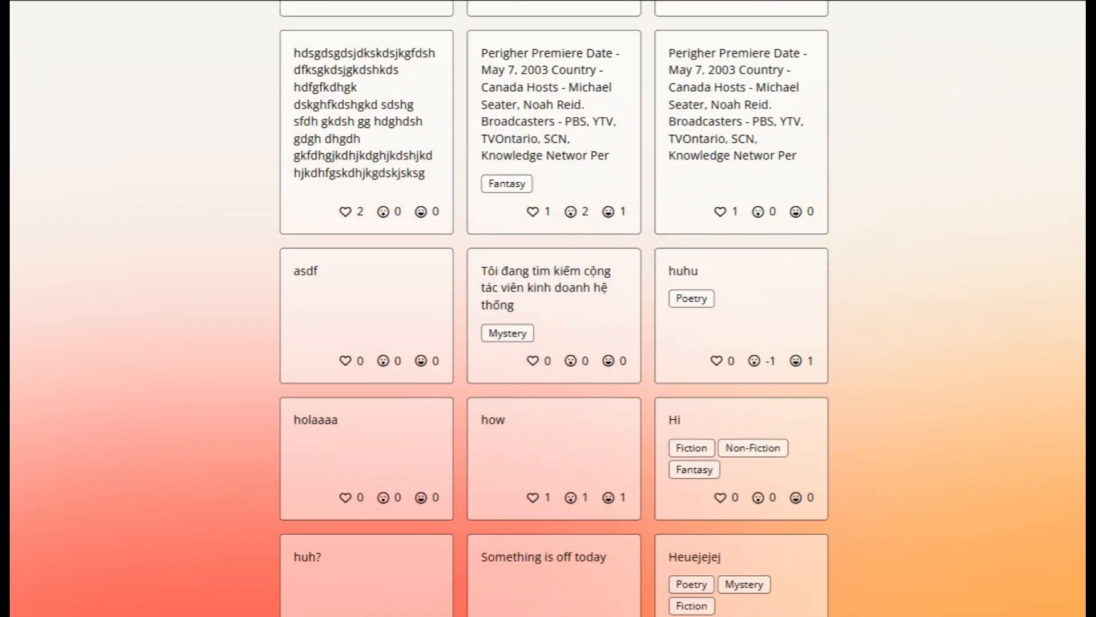
pyautogui.scroll(-3)
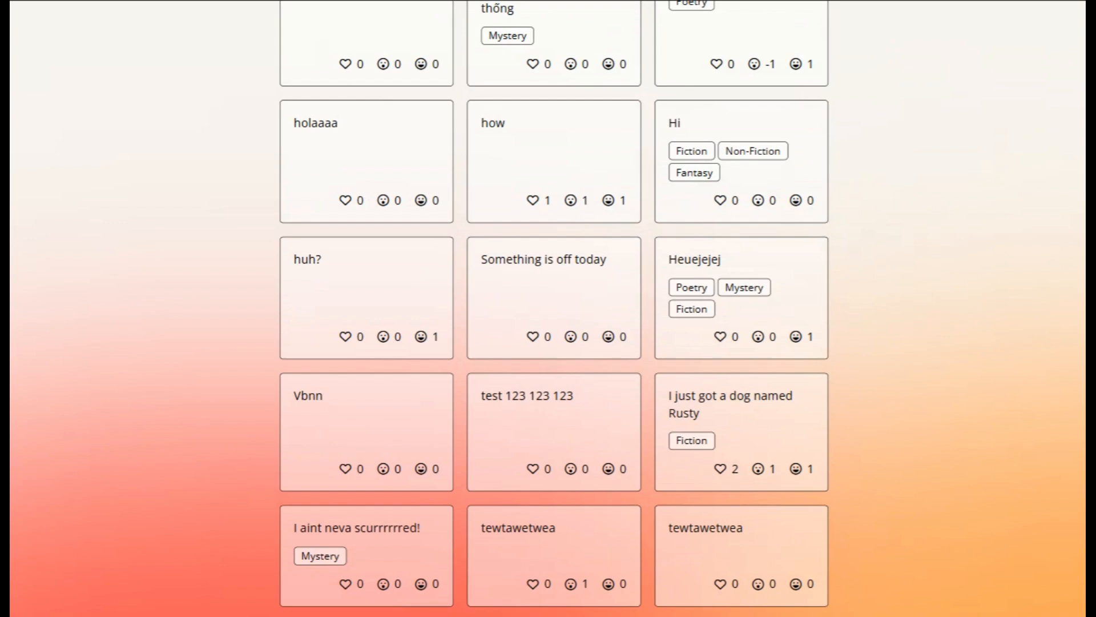
pyautogui.scroll(-3)
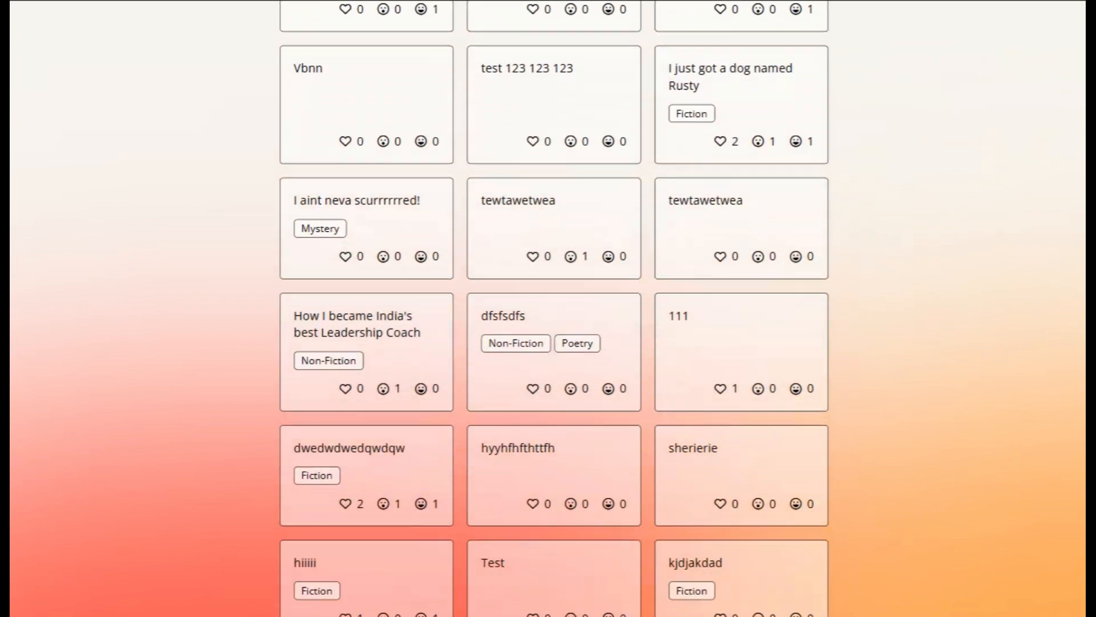
pyautogui.scroll(-3)
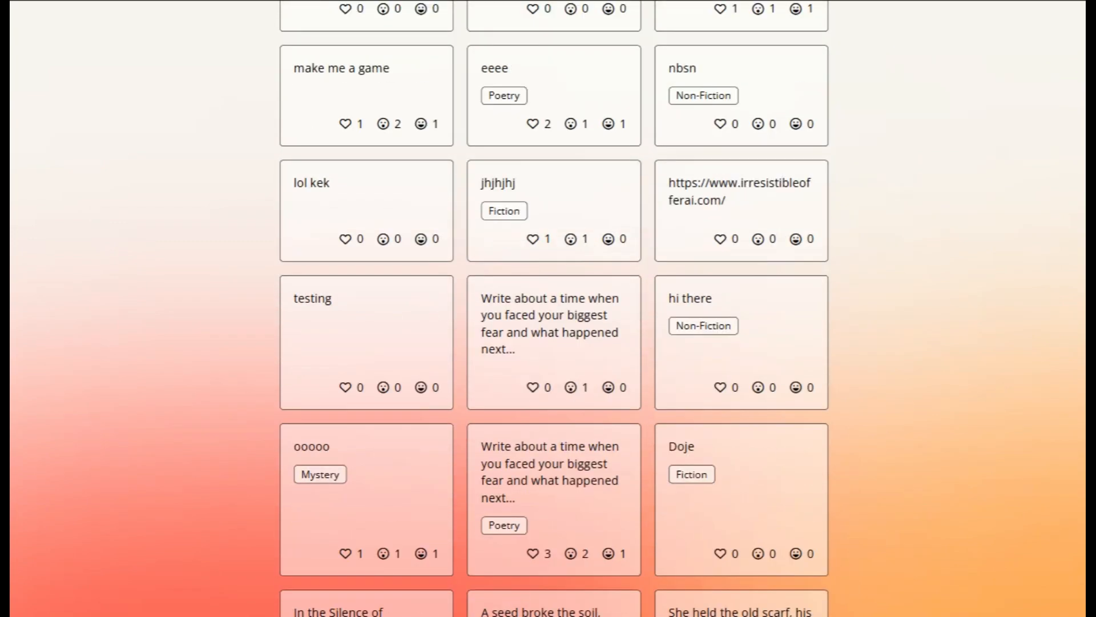
pyautogui.scroll(-3)
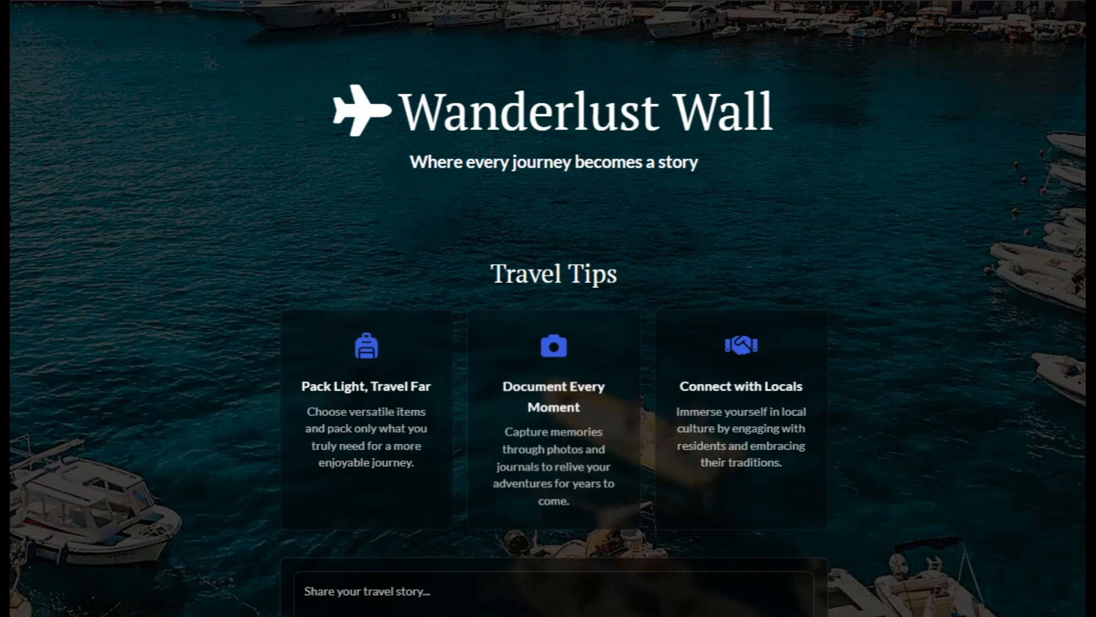
pyautogui.scroll(-3)
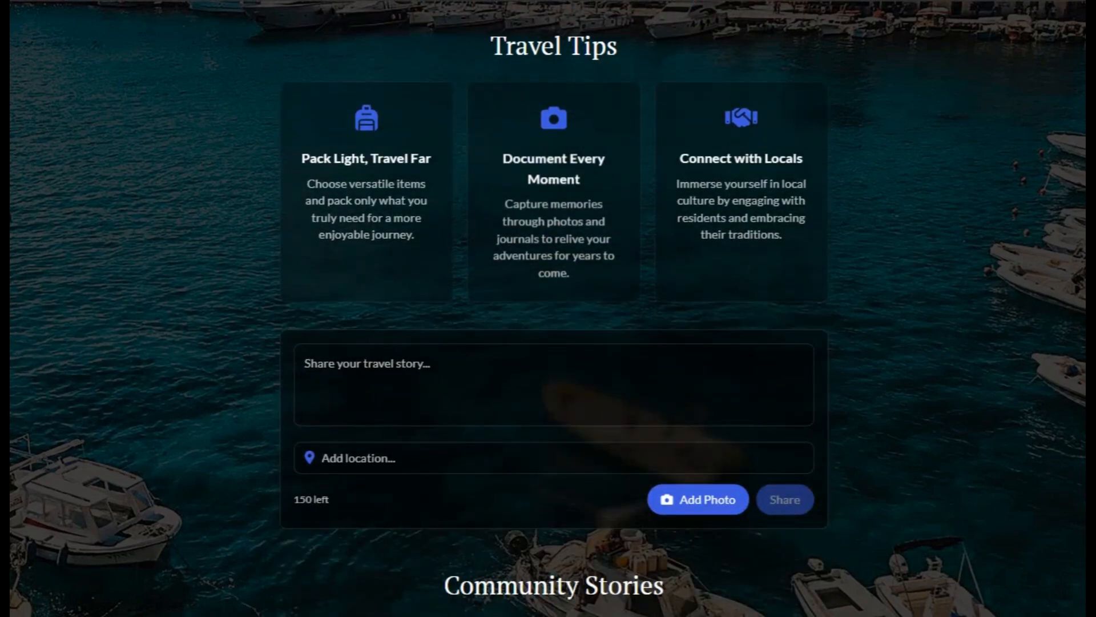
pyautogui.scroll(-3)
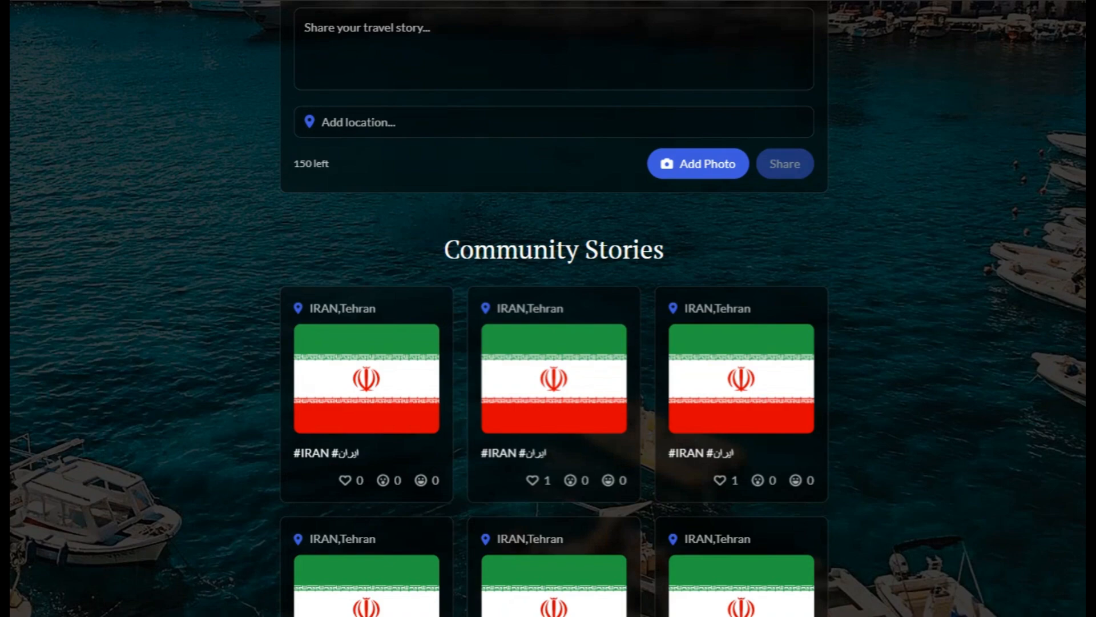
pyautogui.scroll(-3)
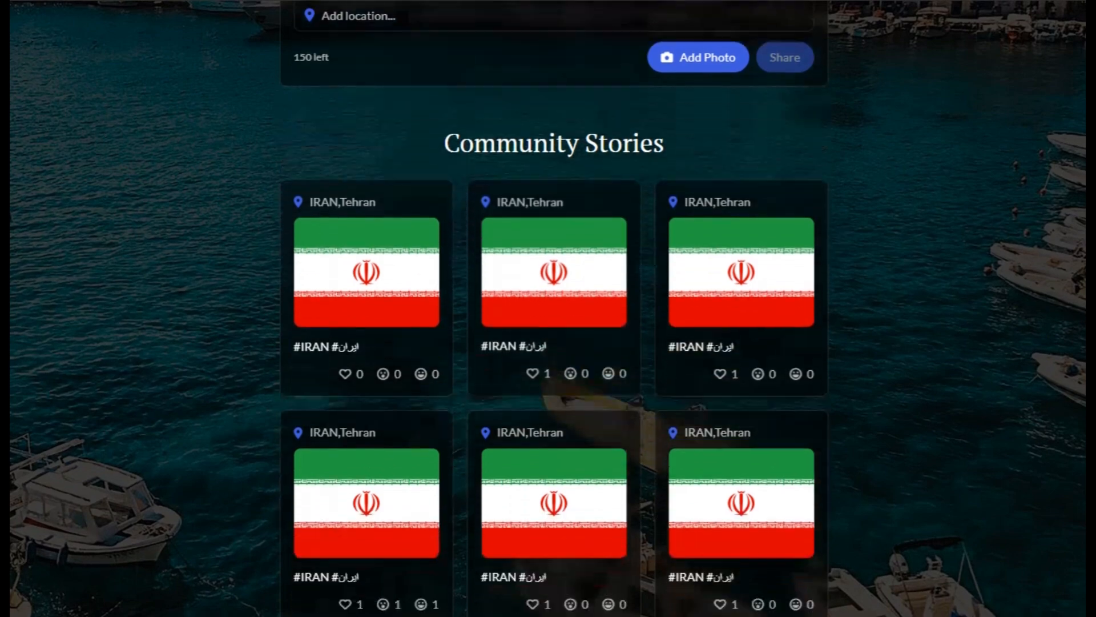
pyautogui.scroll(-3)
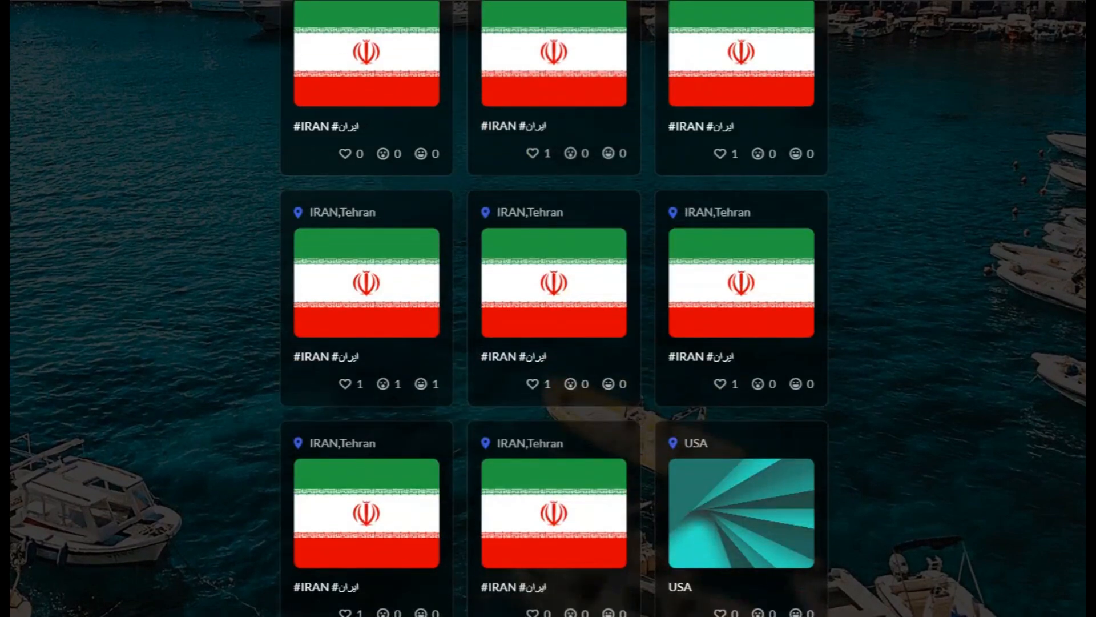
pyautogui.scroll(-3)
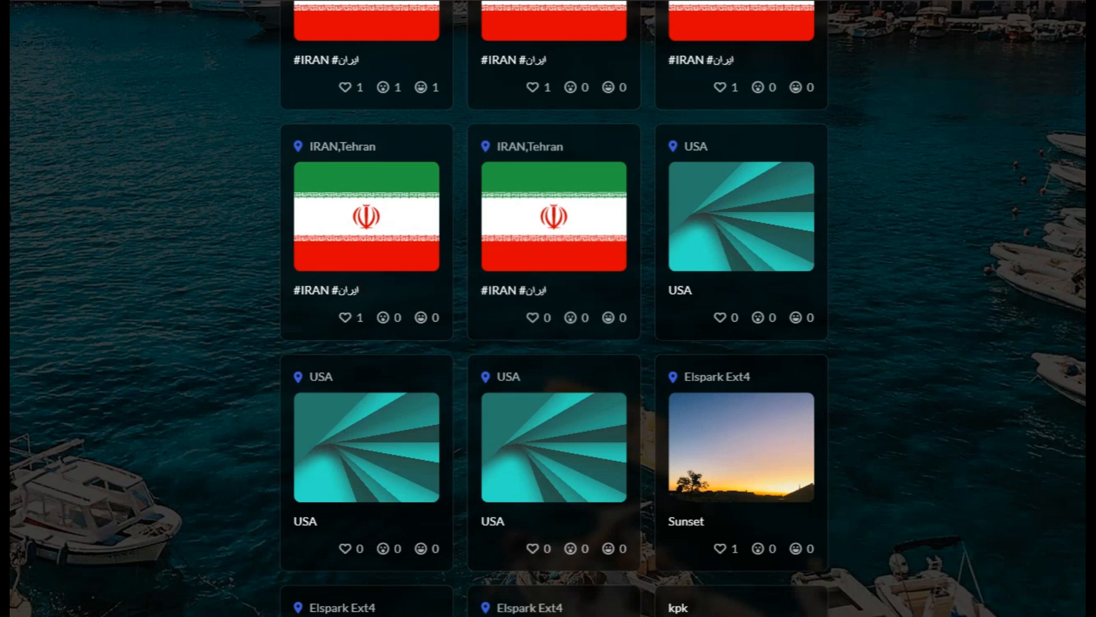
pyautogui.scroll(-3)
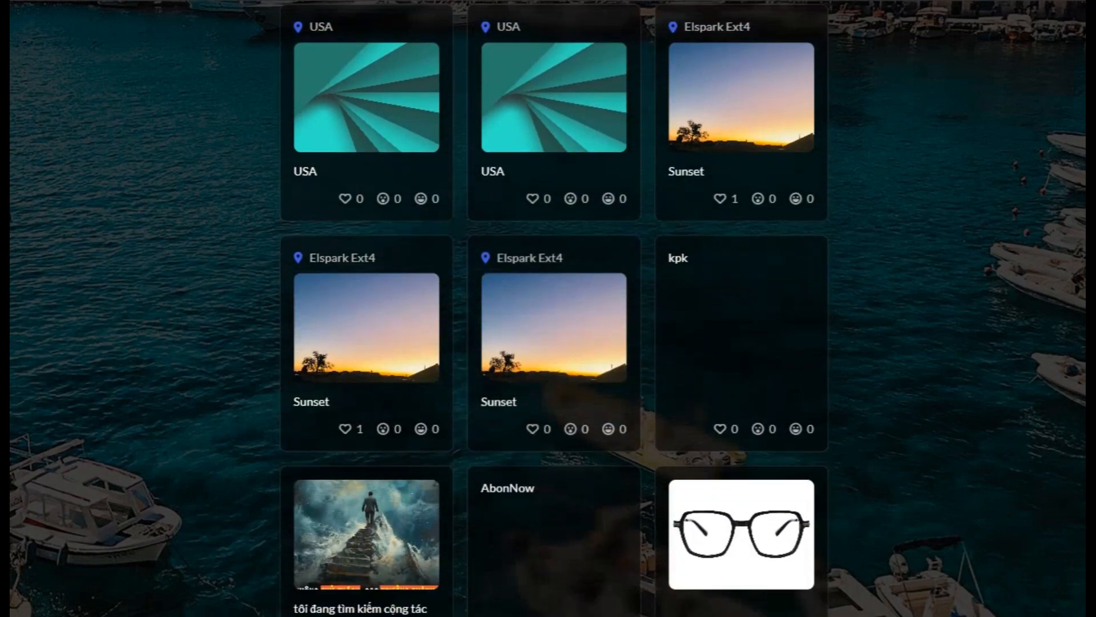
pyautogui.scroll(-3)
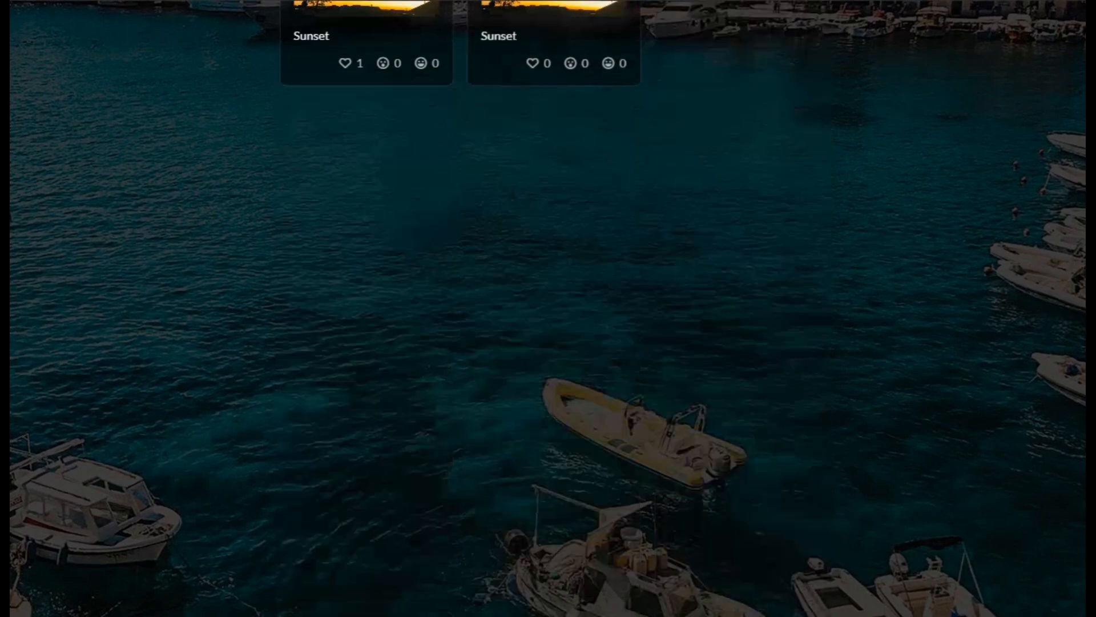
pyautogui.scroll(-3)
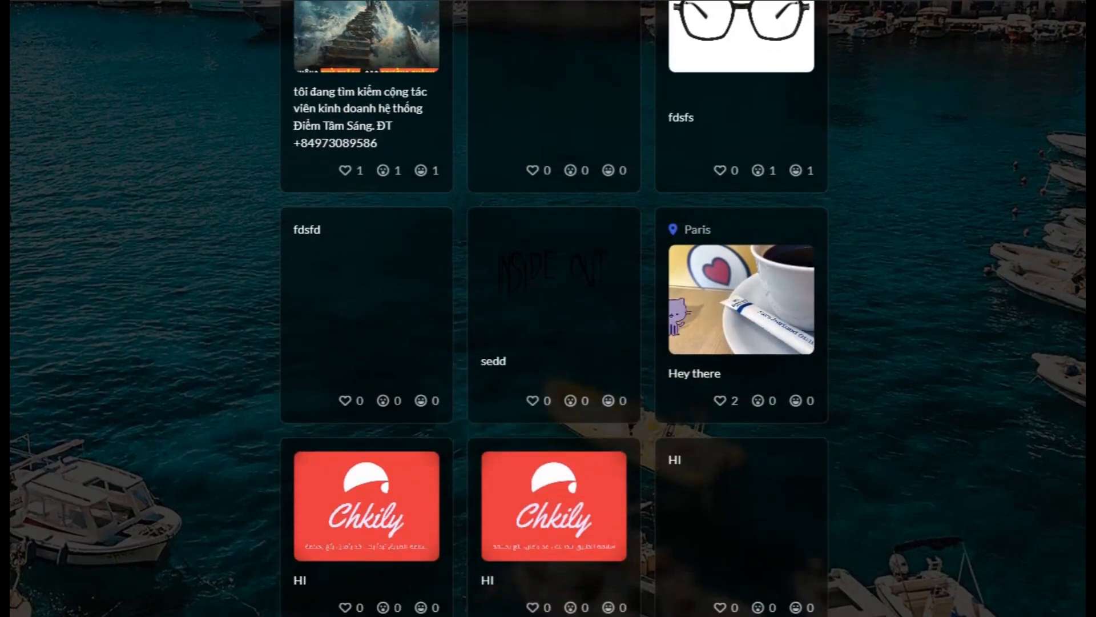
pyautogui.scroll(-3)
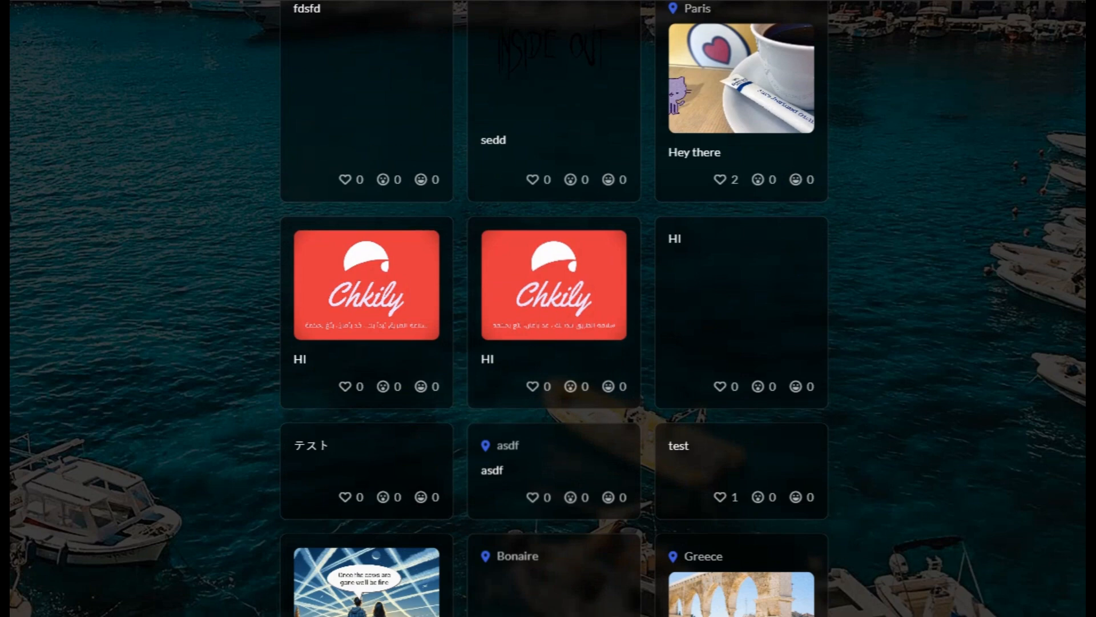
pyautogui.scroll(-3)
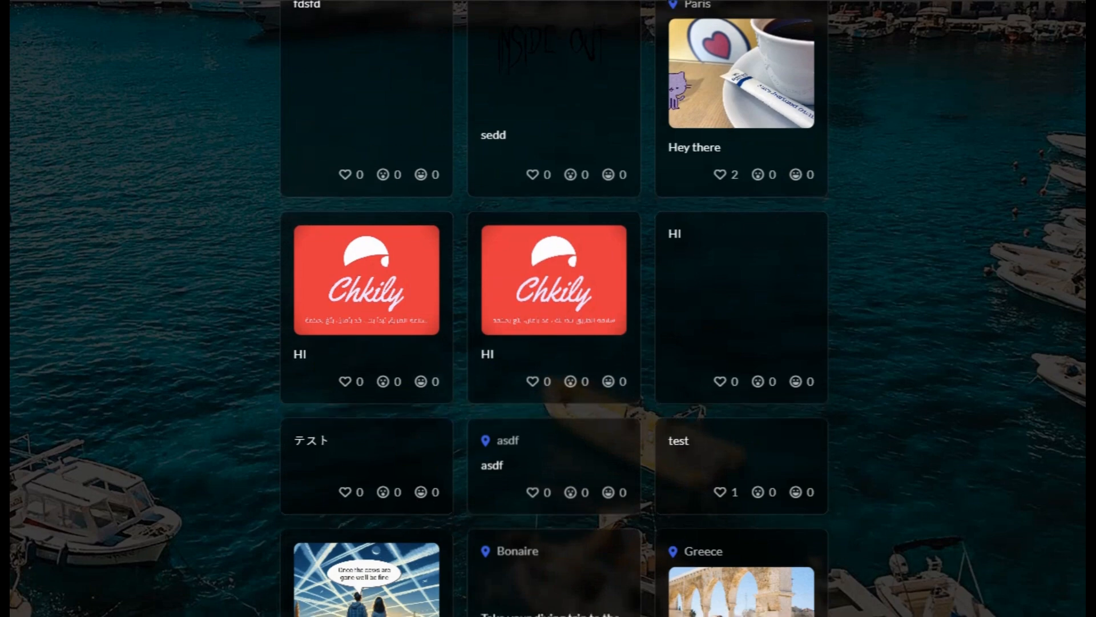
pyautogui.scroll(-3)
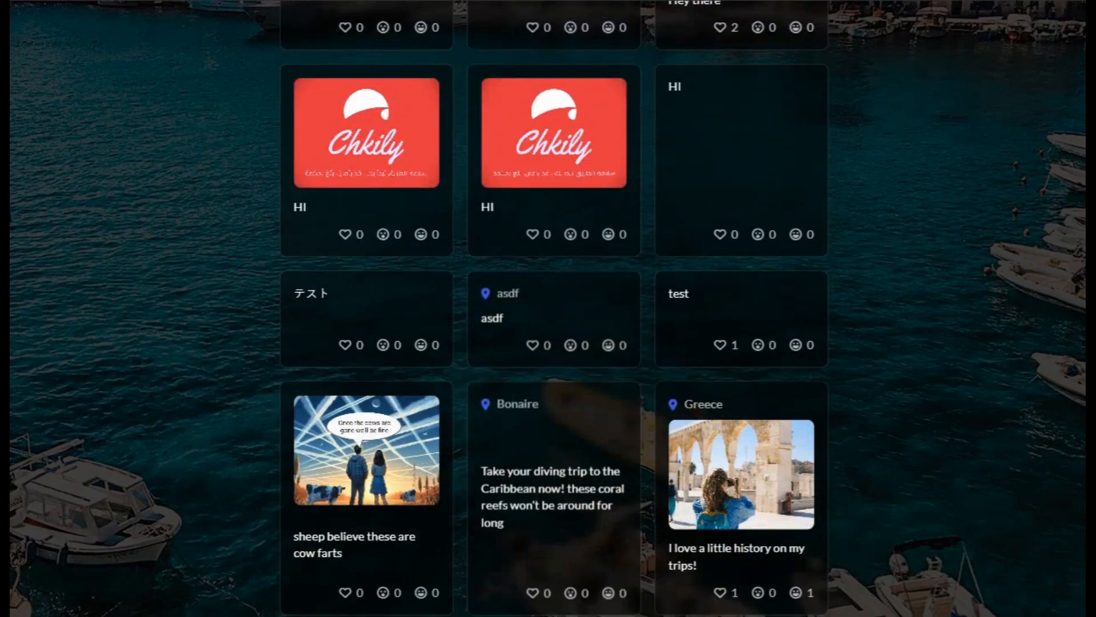
pyautogui.scroll(-3)
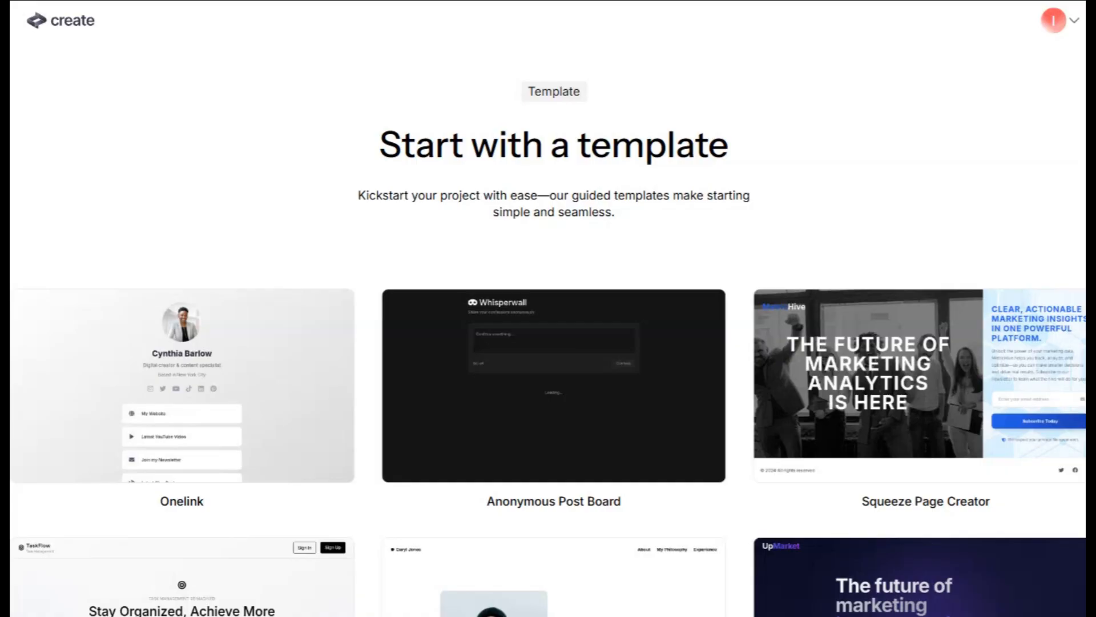
pyautogui.scroll(-3)
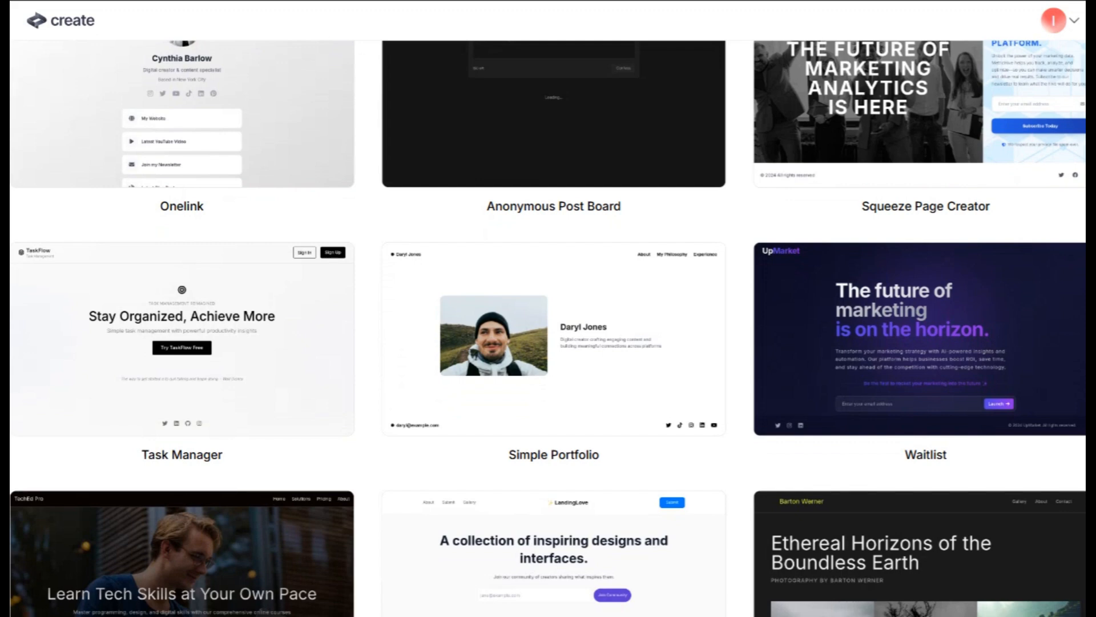
pyautogui.scroll(-3)
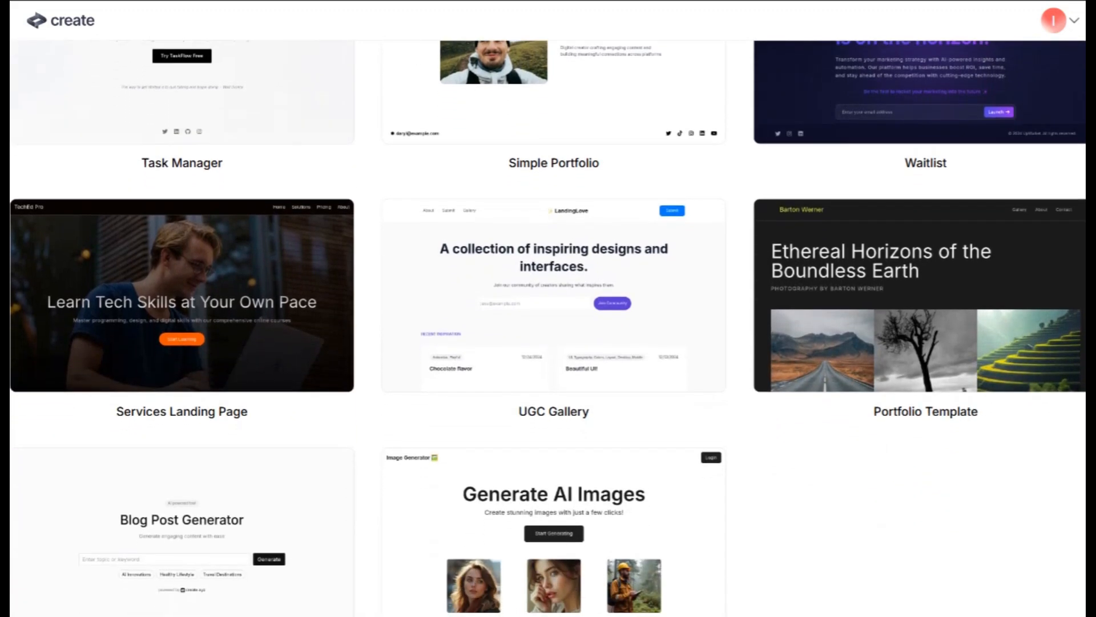
pyautogui.scroll(-3)
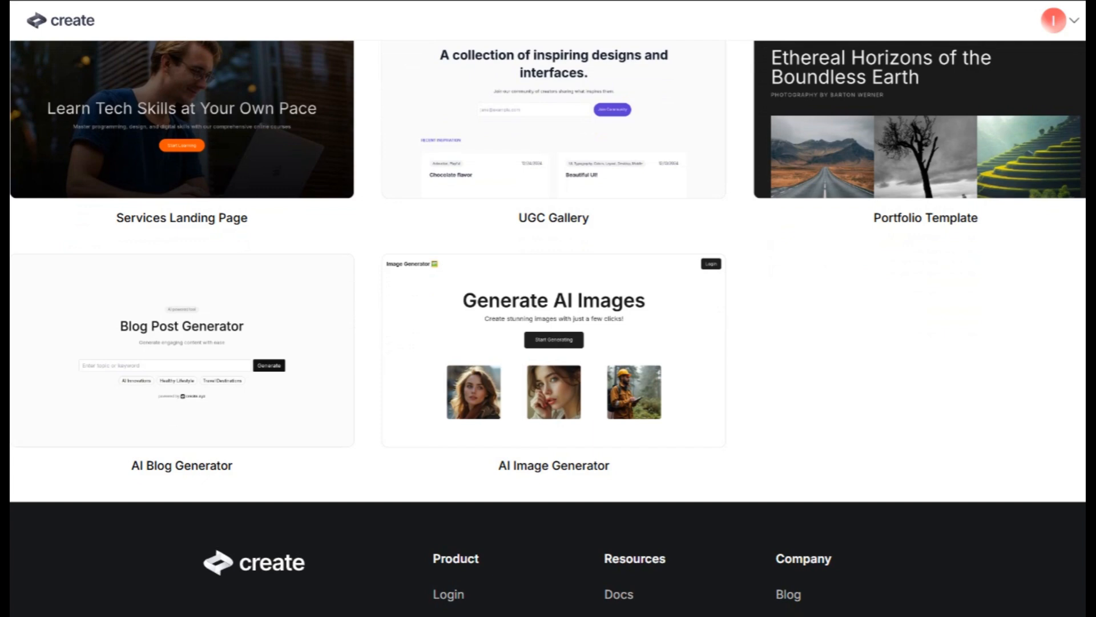
pyautogui.scroll(-3)
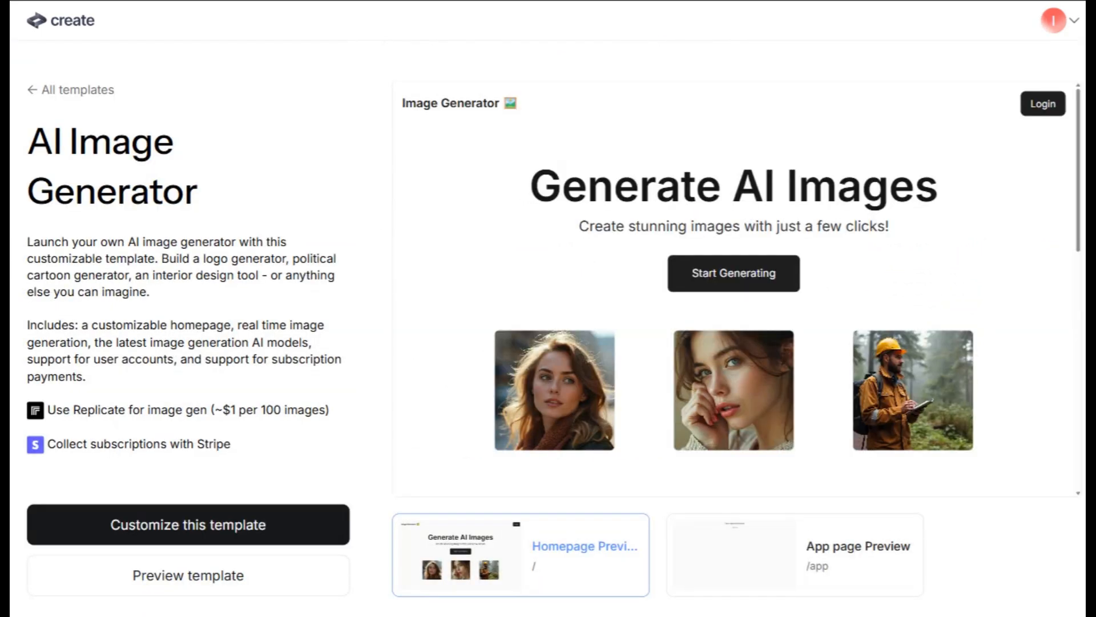
# - Preview the AI Image Generator template's app page, then scroll to its Examples row with Celebrity Emoji Generator
pyautogui.scroll(-3)
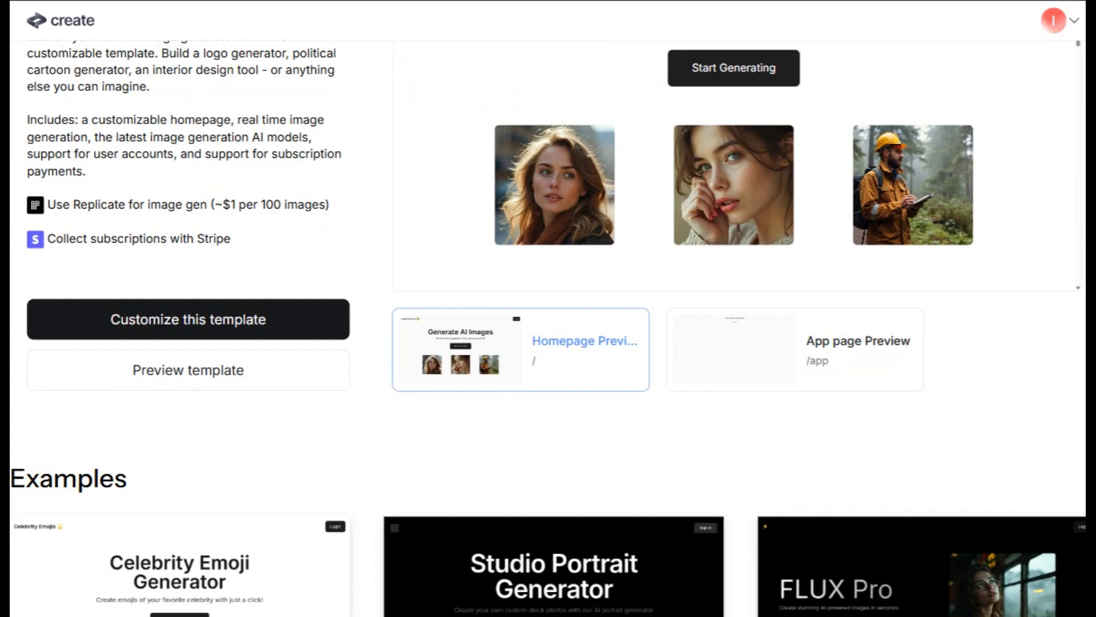
pyautogui.scroll(-3)
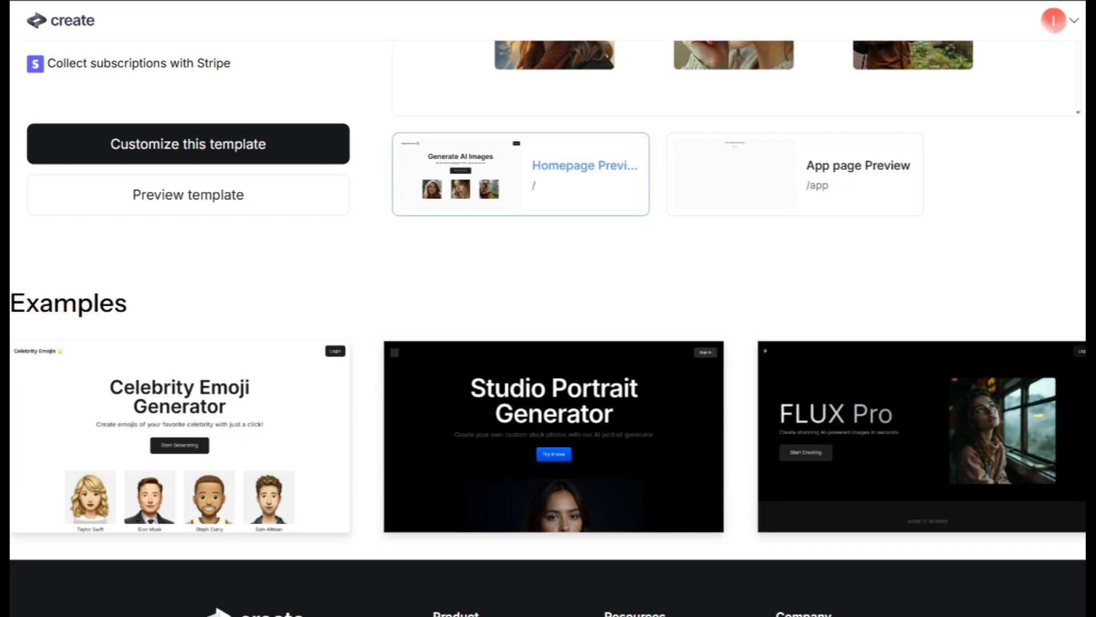
pyautogui.click(793, 173)
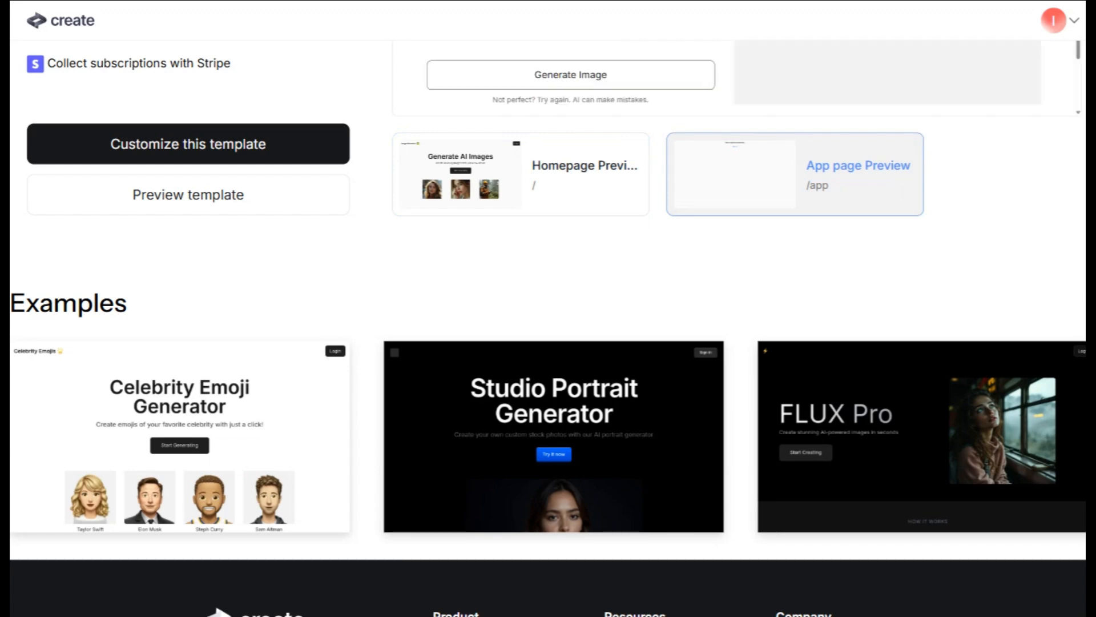
pyautogui.scroll(3)
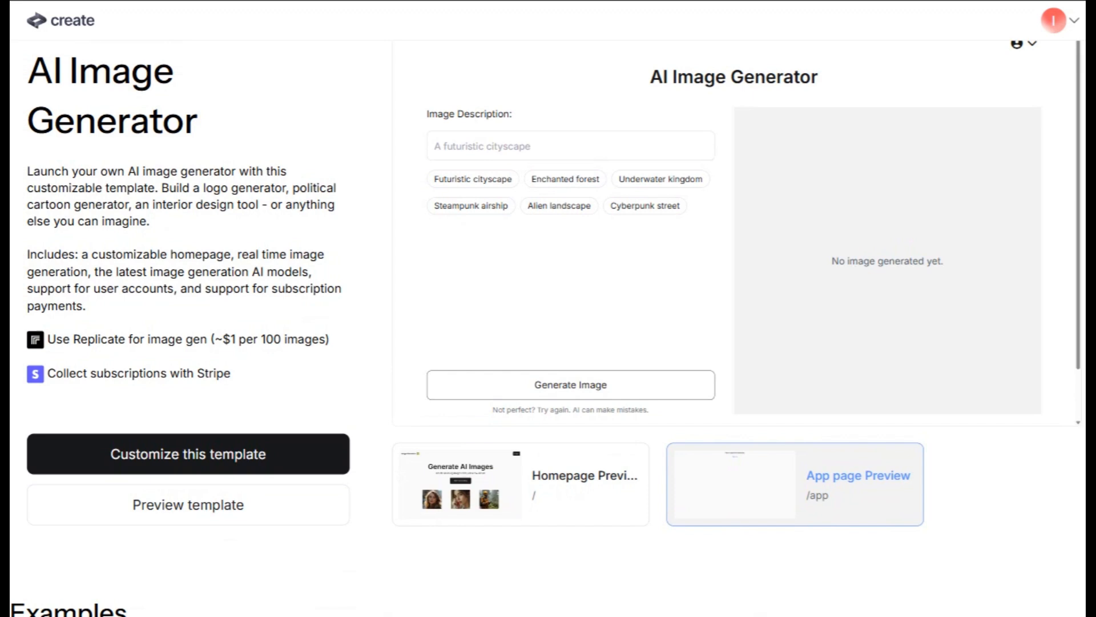
pyautogui.scroll(-3)
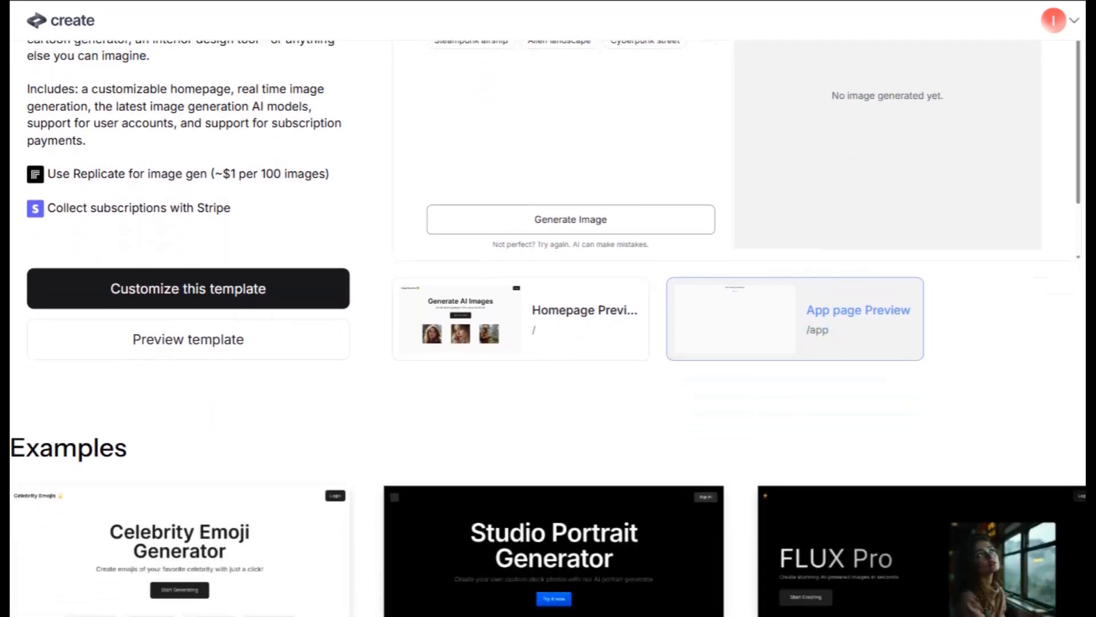
pyautogui.scroll(-3)
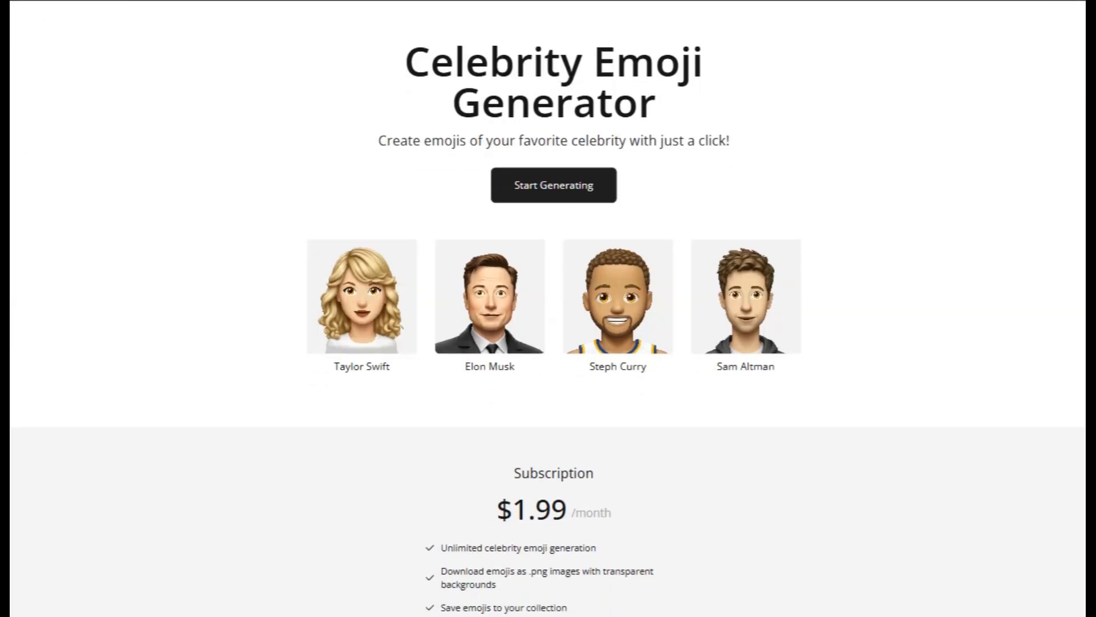
# - Scroll through the Studio Portrait Generator and FLUX Pro example landing pages with their pricing content
pyautogui.scroll(-3)
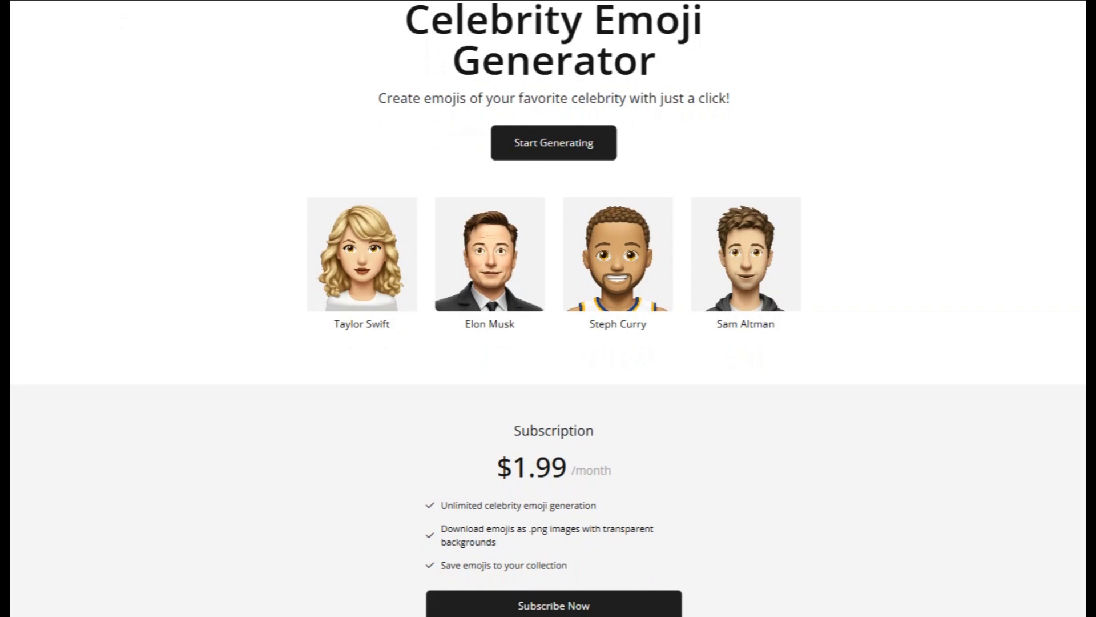
pyautogui.scroll(-3)
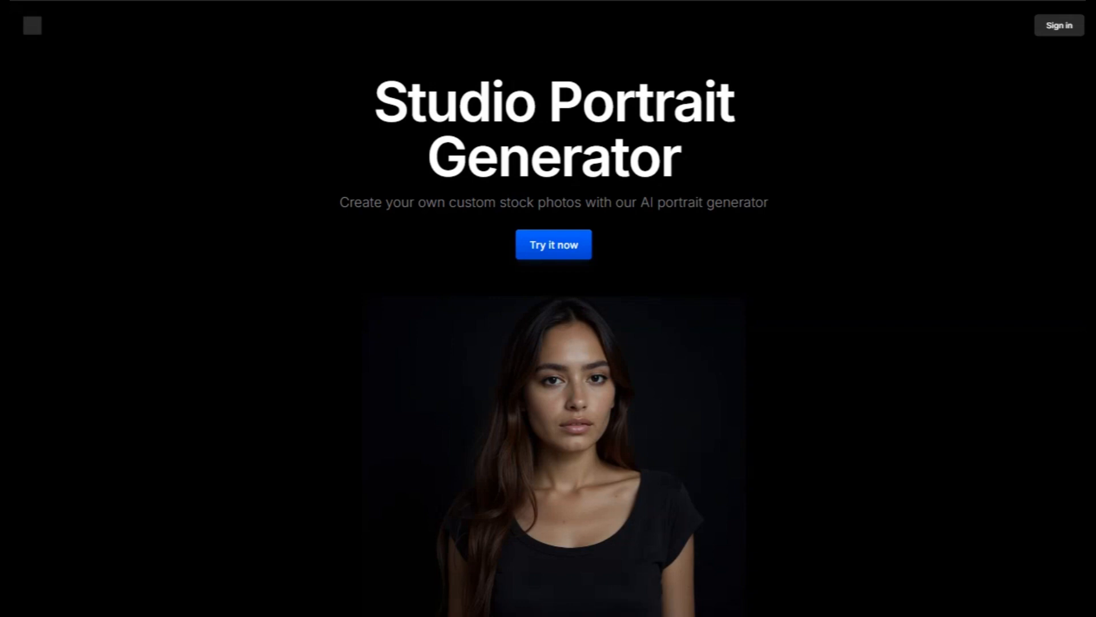
pyautogui.scroll(-3)
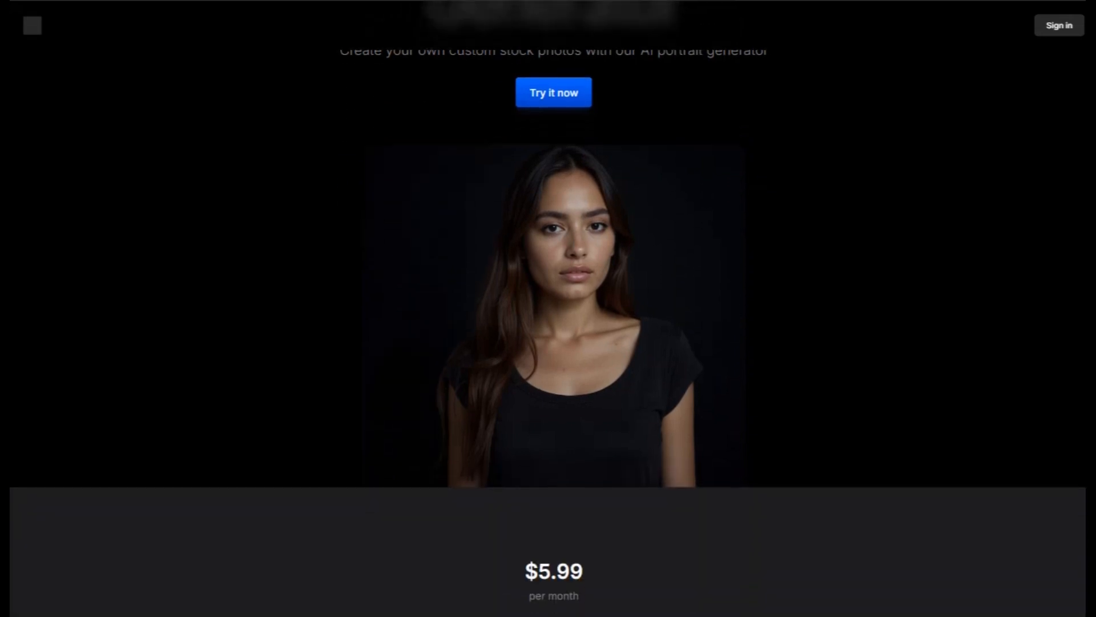
pyautogui.scroll(-3)
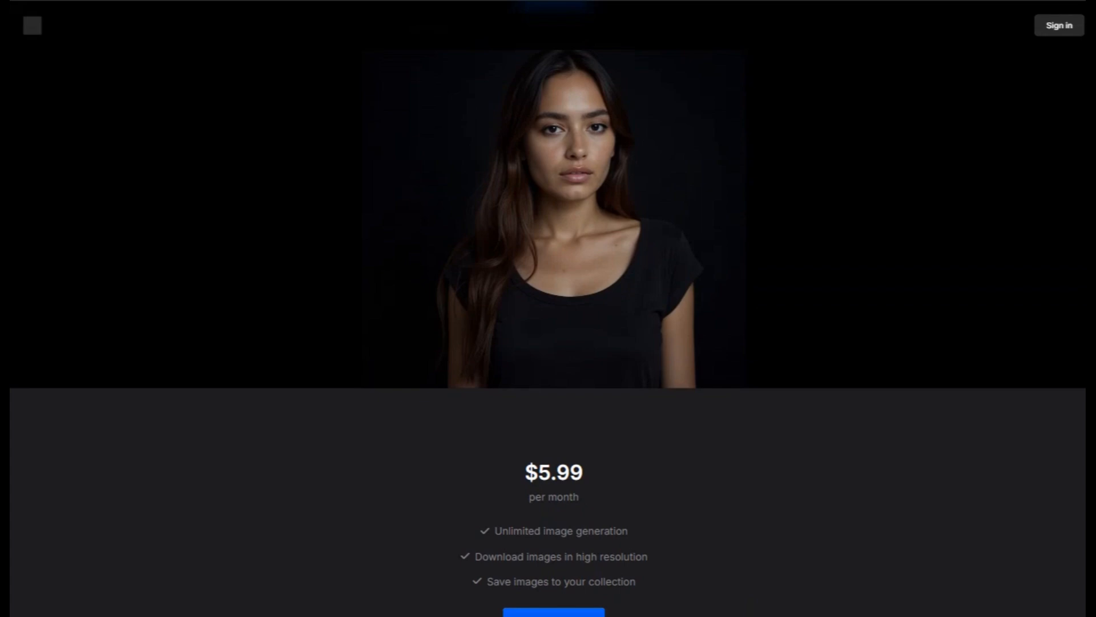
pyautogui.scroll(-3)
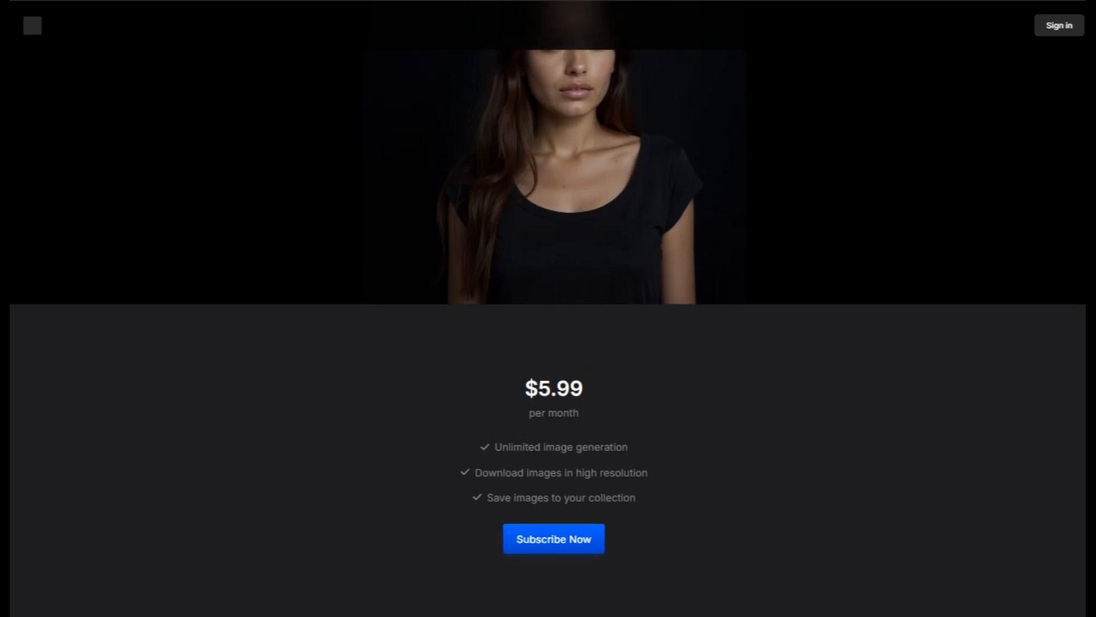
pyautogui.scroll(3)
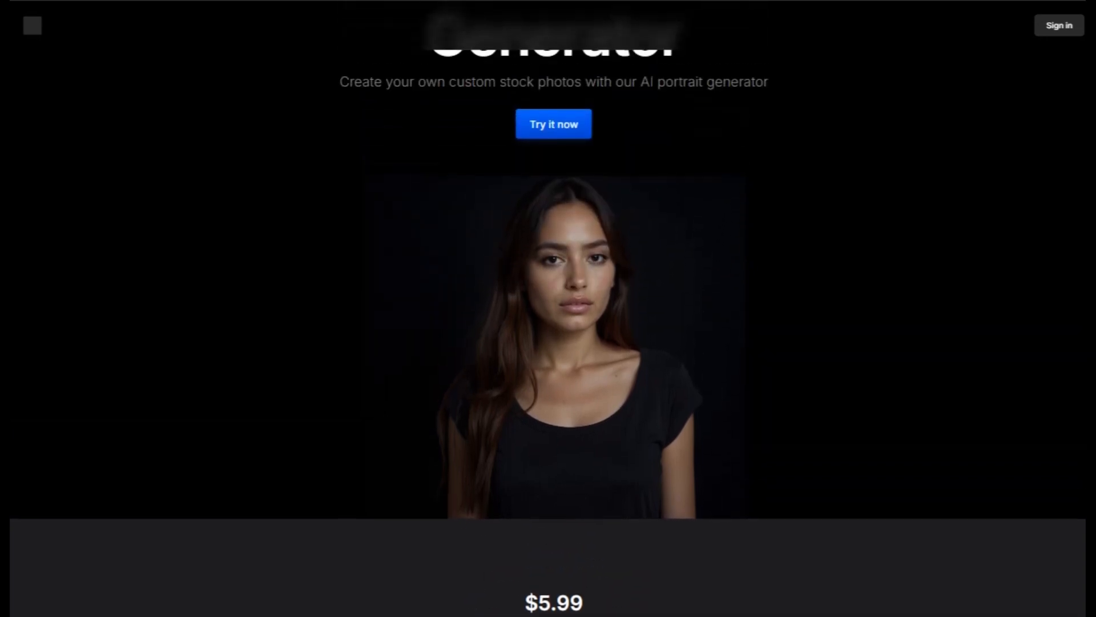
pyautogui.scroll(3)
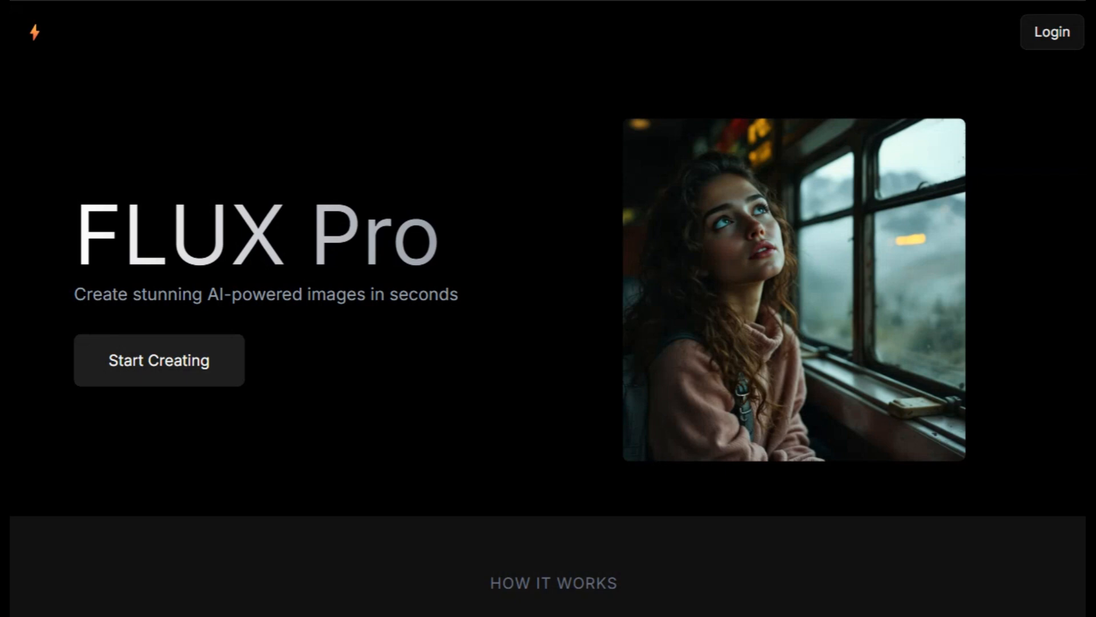
pyautogui.scroll(-3)
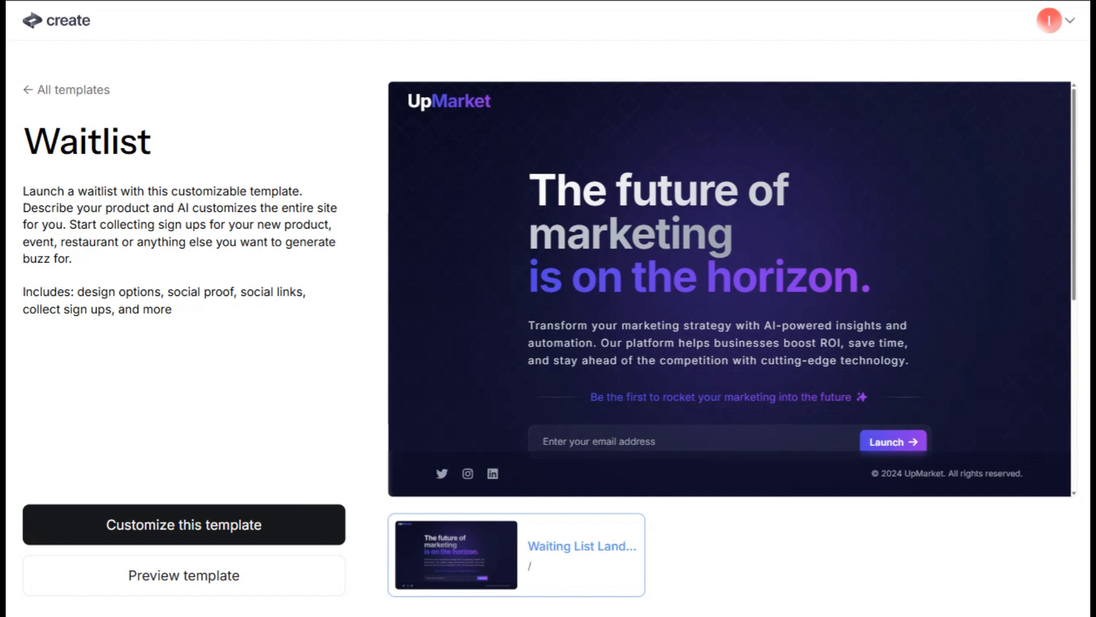
# - Scroll the Waitlist template to its Examples and open the Sage & Salt restaurant waitlist
pyautogui.scroll(-3)
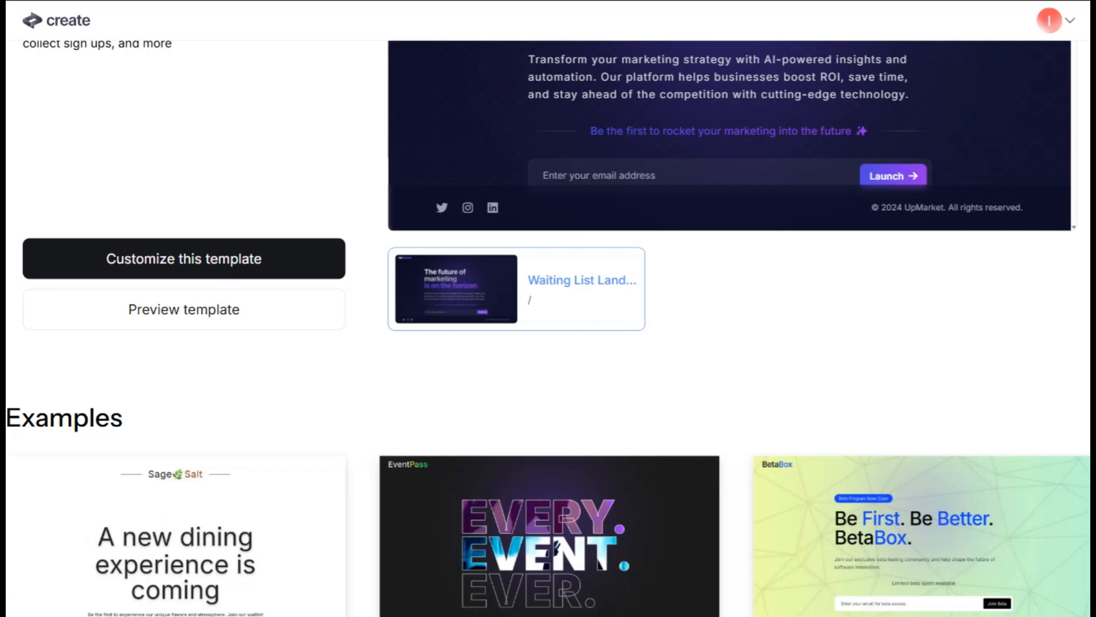
pyautogui.scroll(-3)
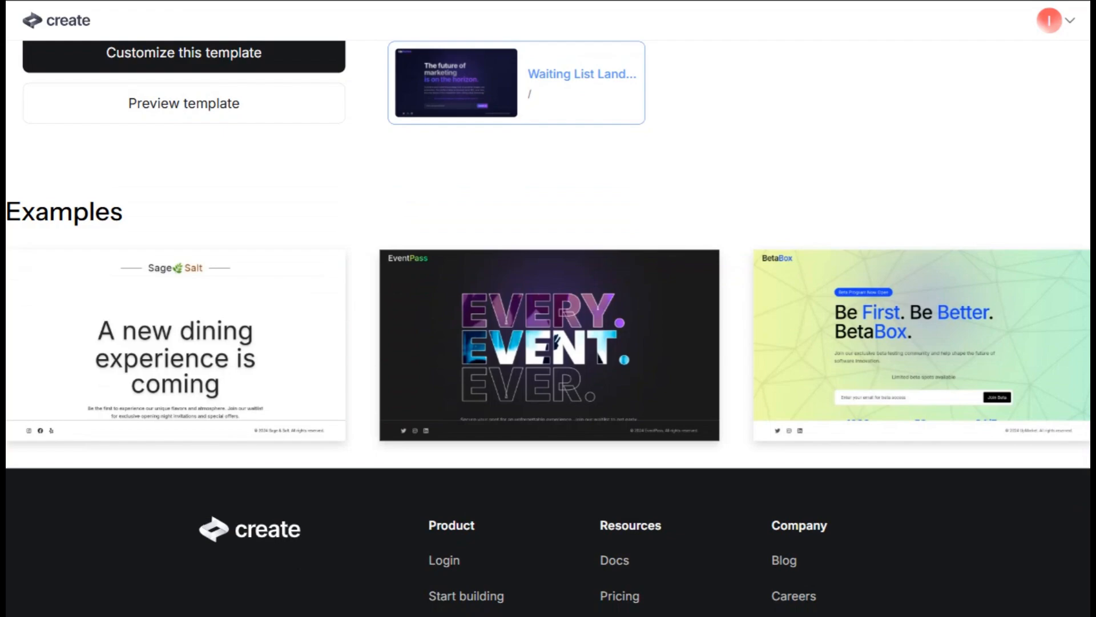
pyautogui.click(174, 344)
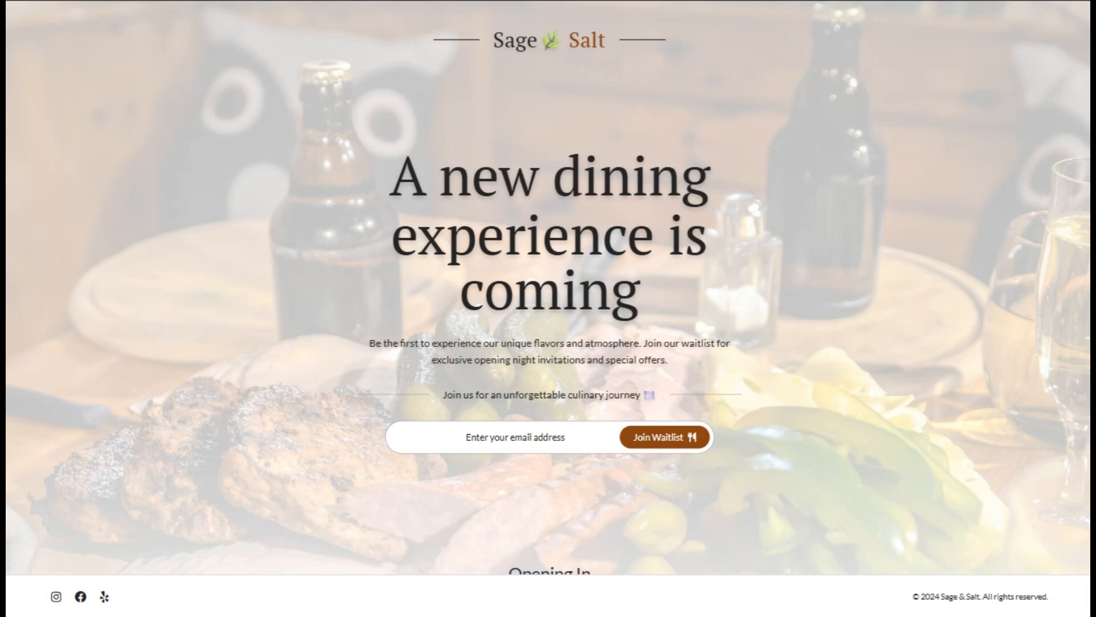
# - Scroll the Sage & Salt page before moving to the 'Get paid to Create' influencer program page
pyautogui.scroll(-3)
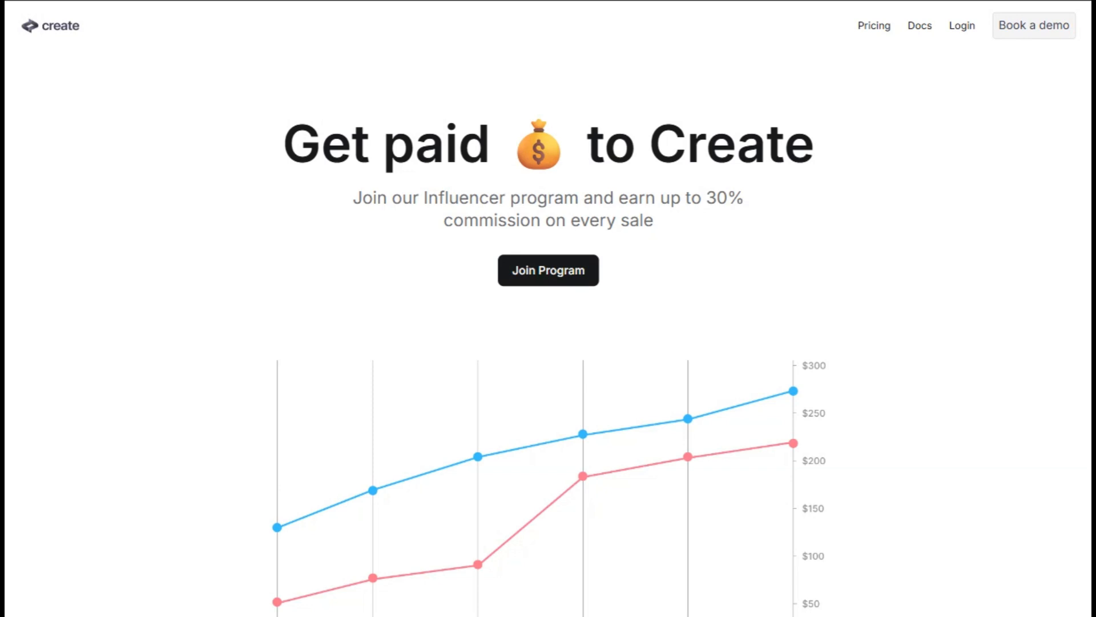
# - Scroll the affiliate program page past the steps and Why join sections to Frequently Asked Questions
pyautogui.scroll(-3)
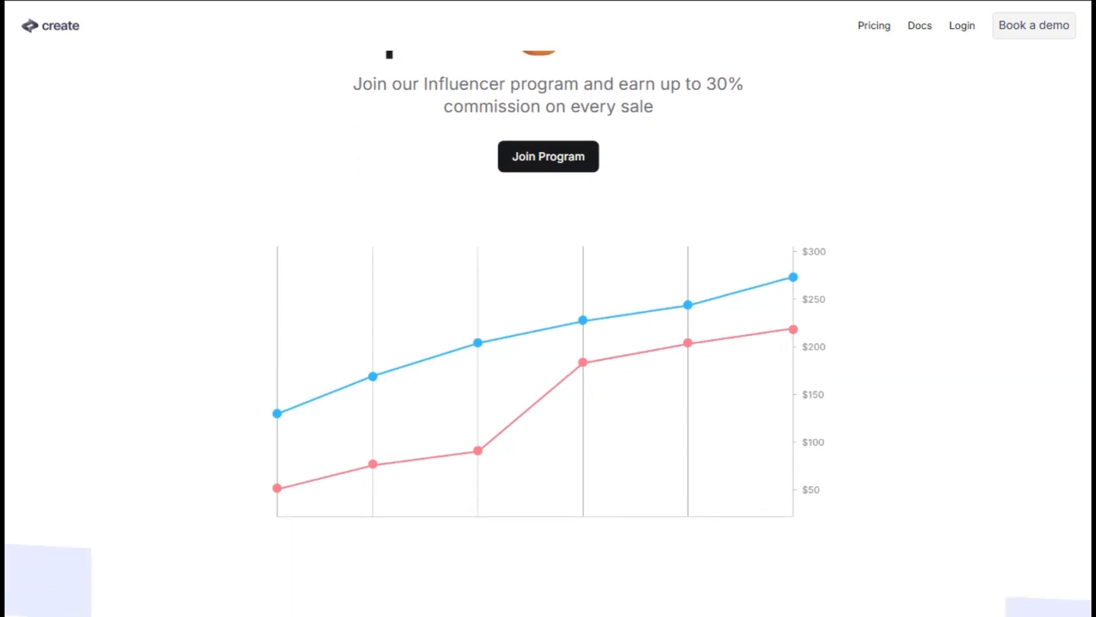
pyautogui.scroll(-3)
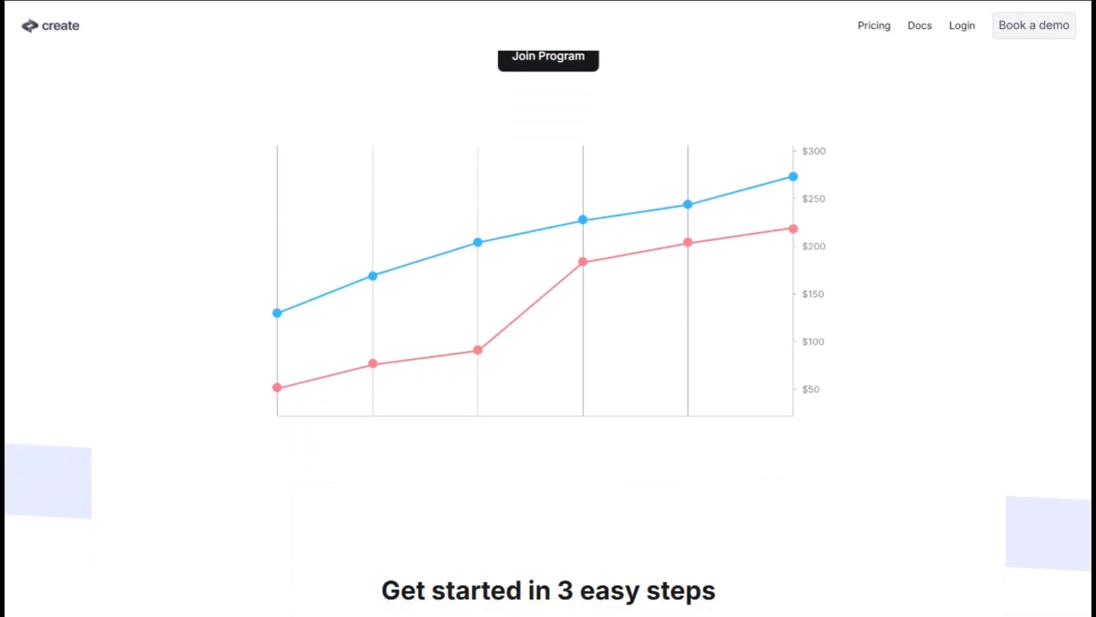
pyautogui.scroll(-3)
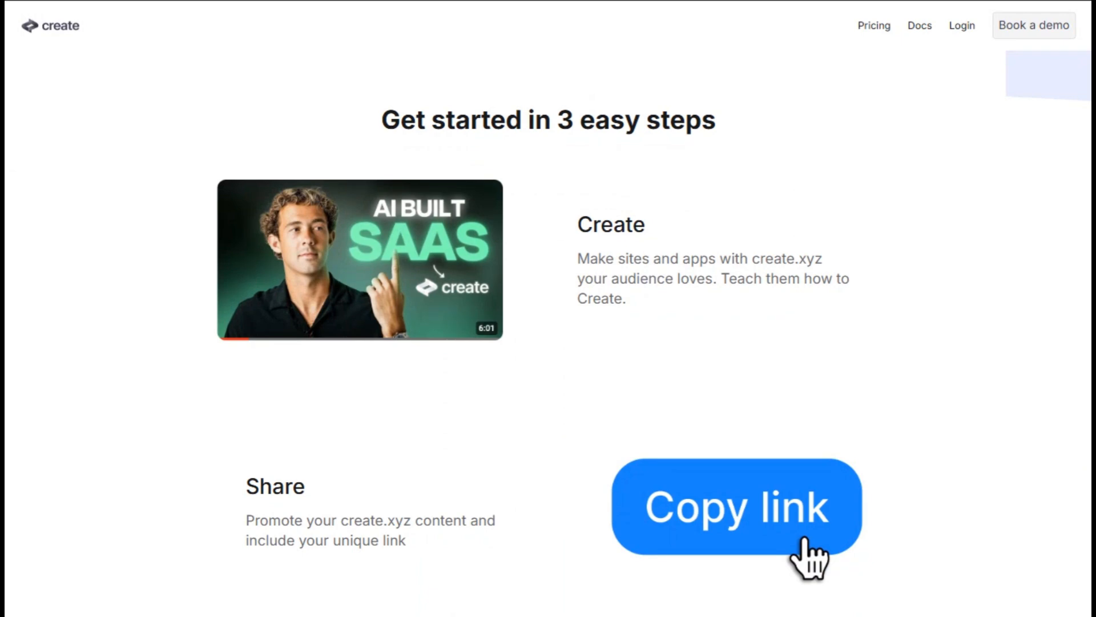
pyautogui.scroll(-3)
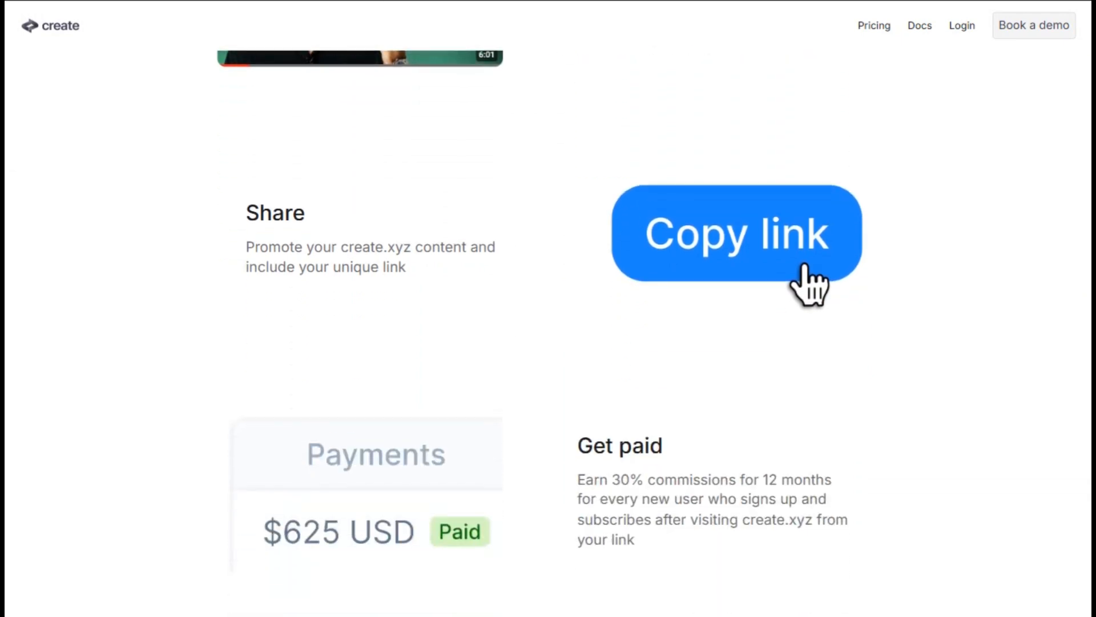
pyautogui.scroll(-3)
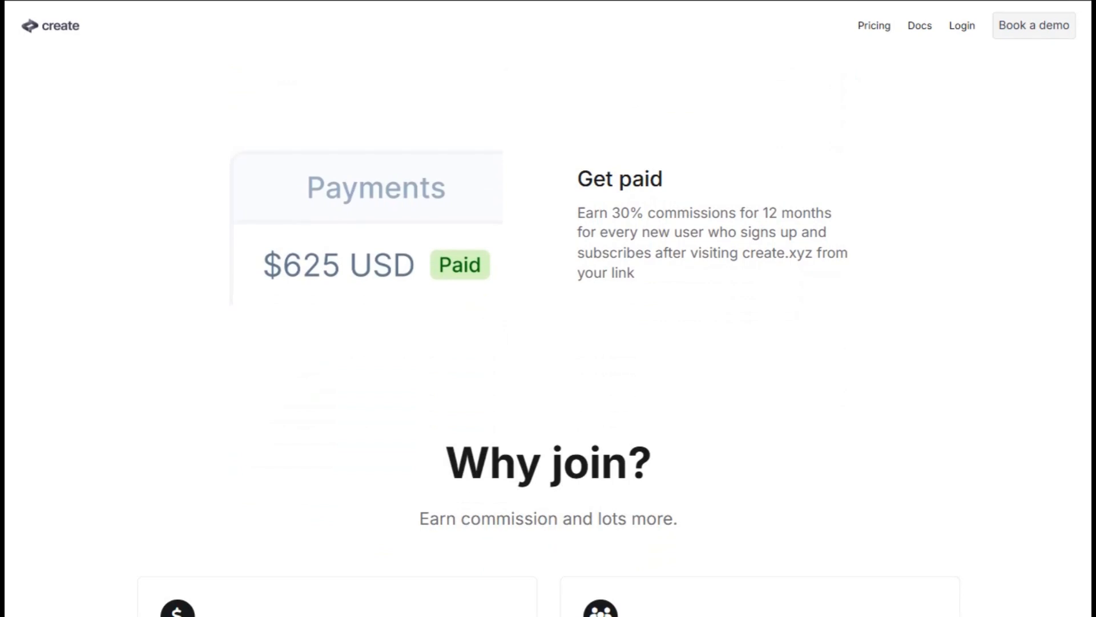
pyautogui.scroll(-3)
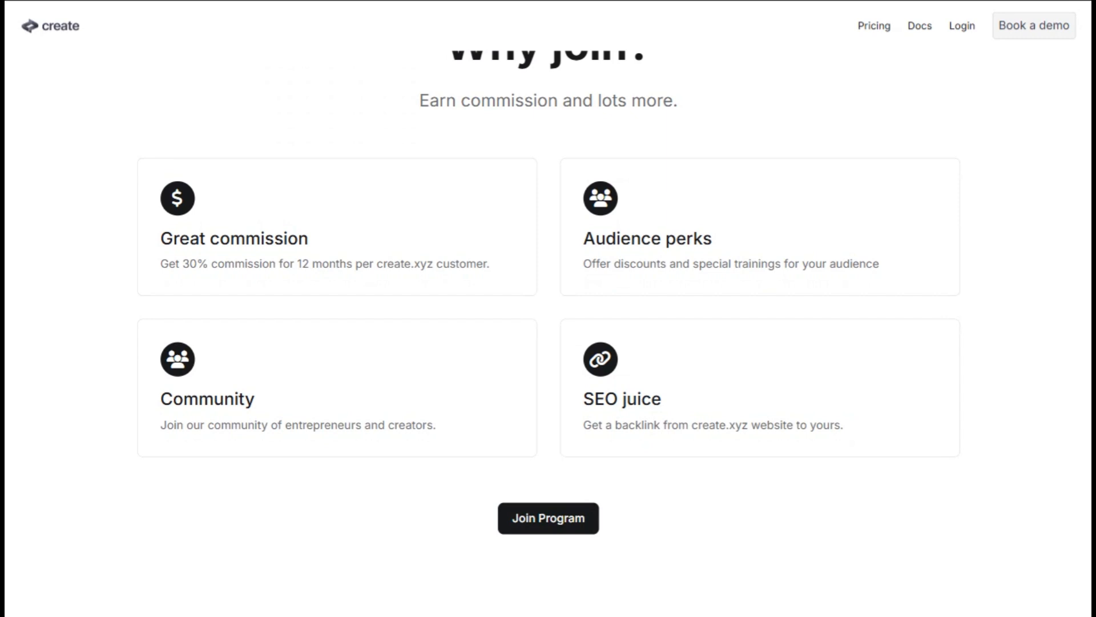
pyautogui.click(874, 26)
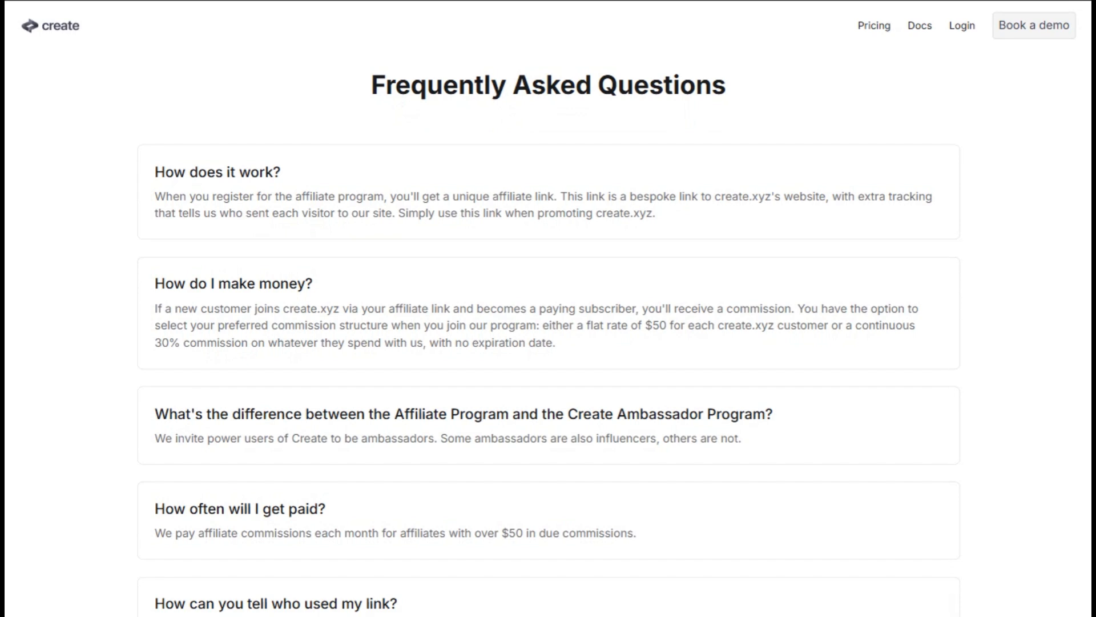
pyautogui.scroll(-3)
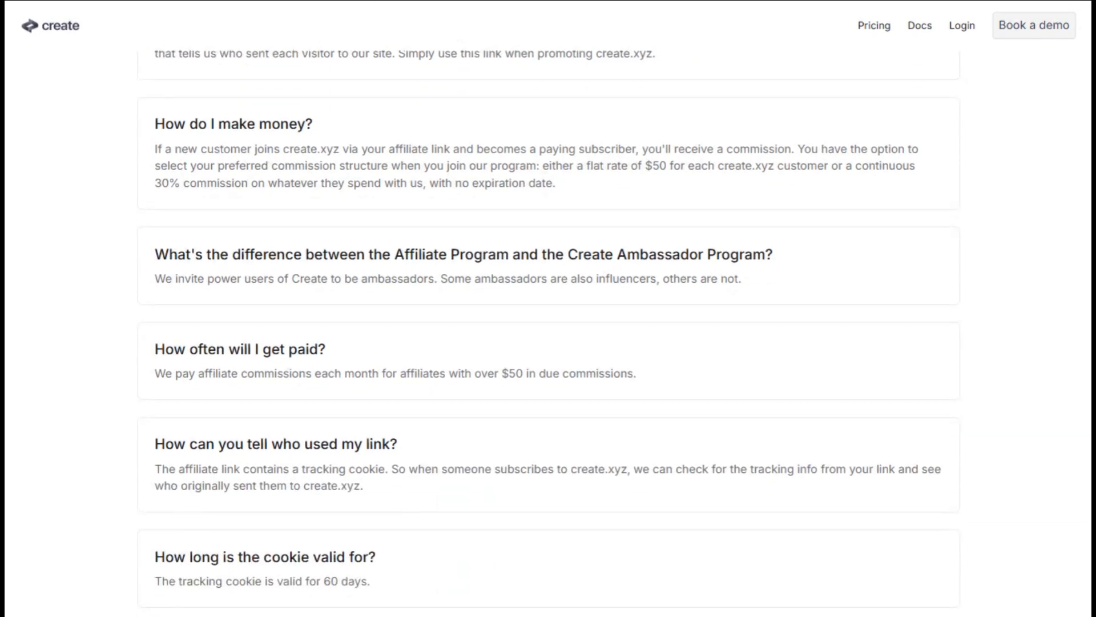
pyautogui.scroll(-3)
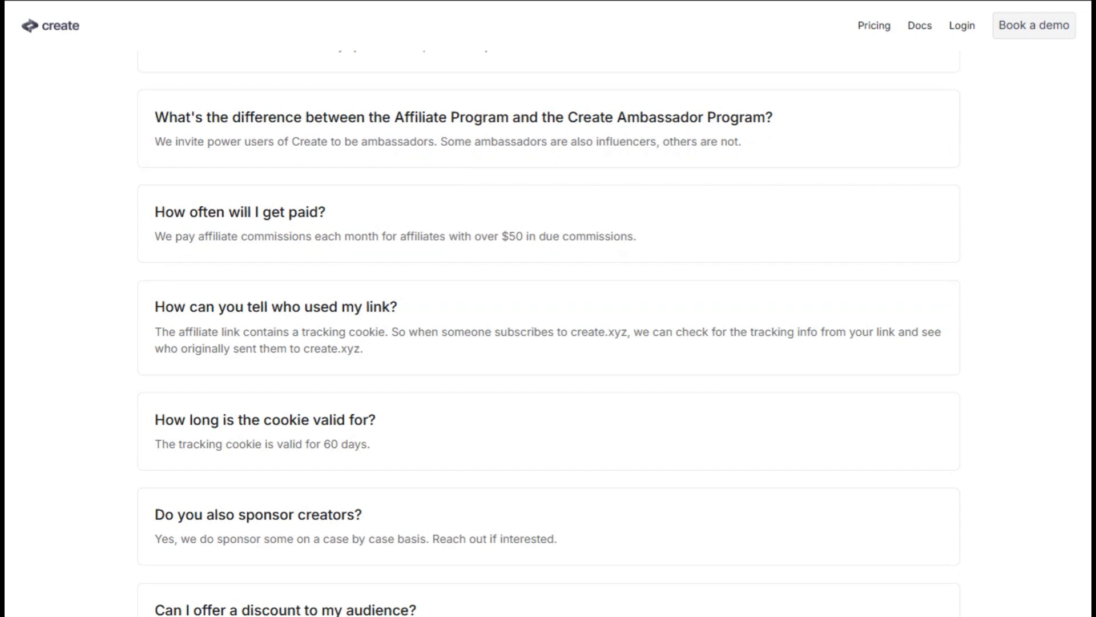